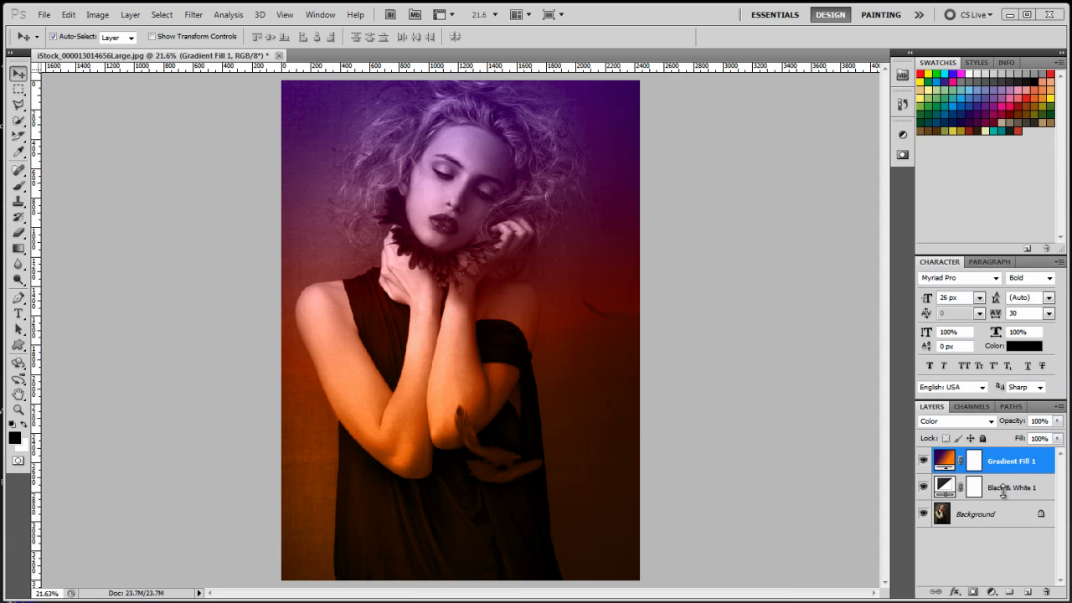
Delete the Black & White 1 and Gradient Fill 1 layers, leaving the colour background
left_click(1013, 486)
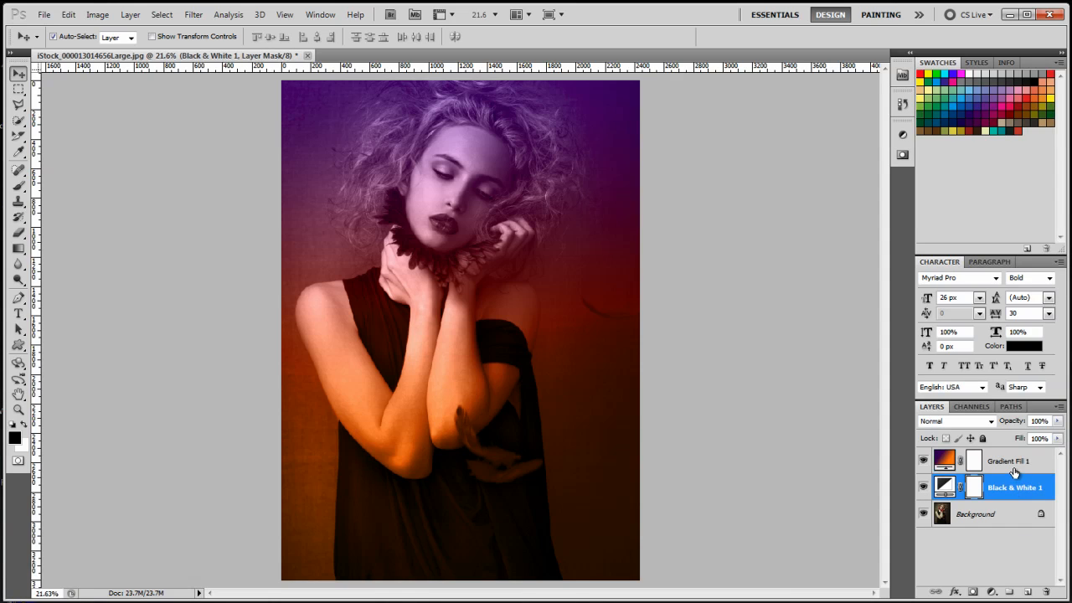
left_click(1009, 461)
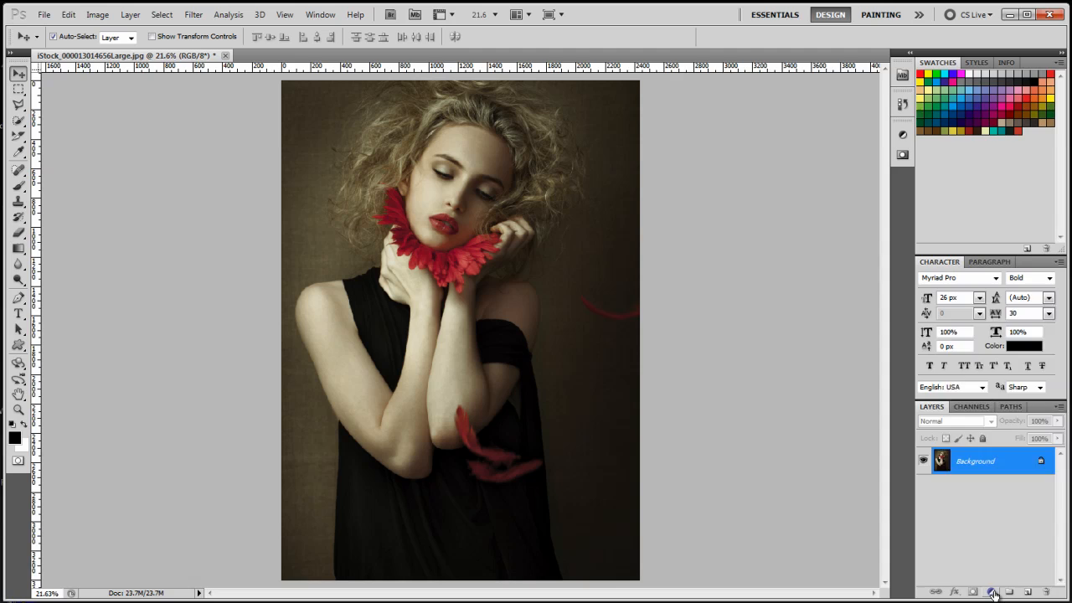
Add a Black & White adjustment layer above the portrait background
left_click(991, 591)
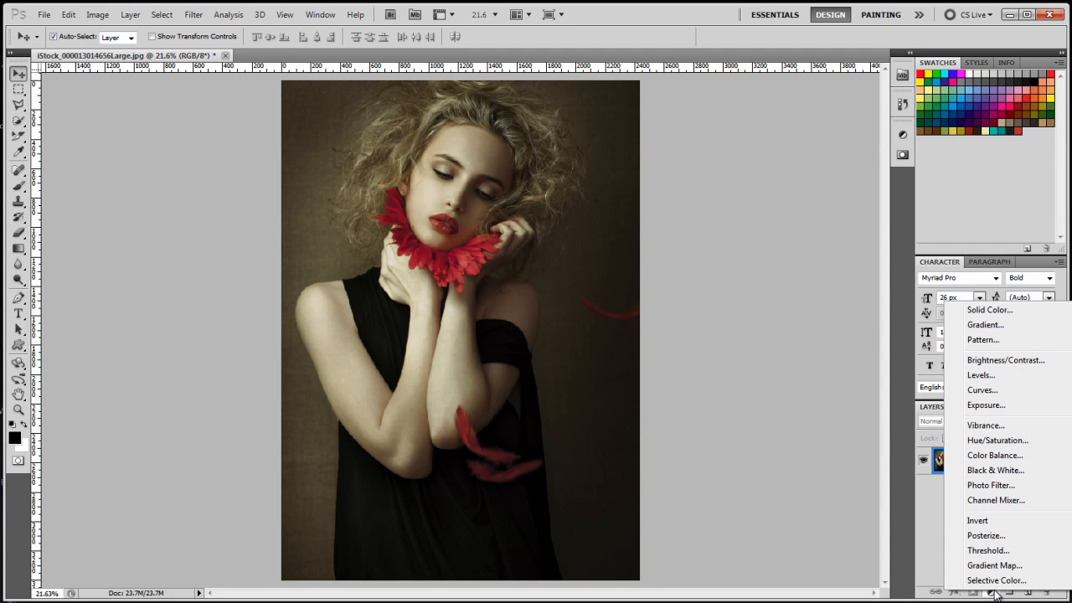
mouse_move(996, 470)
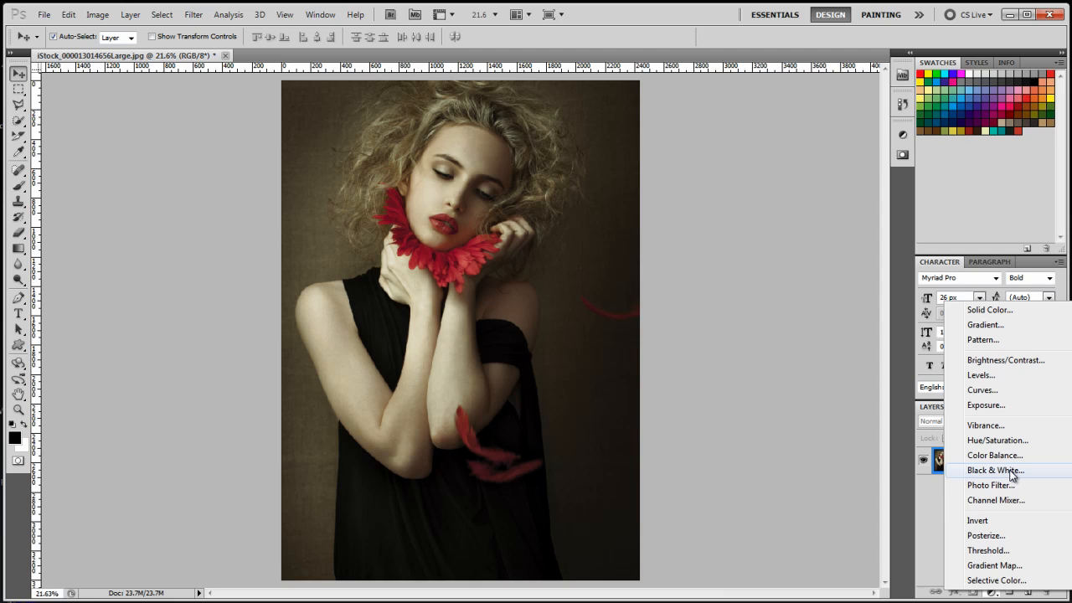
left_click(995, 469)
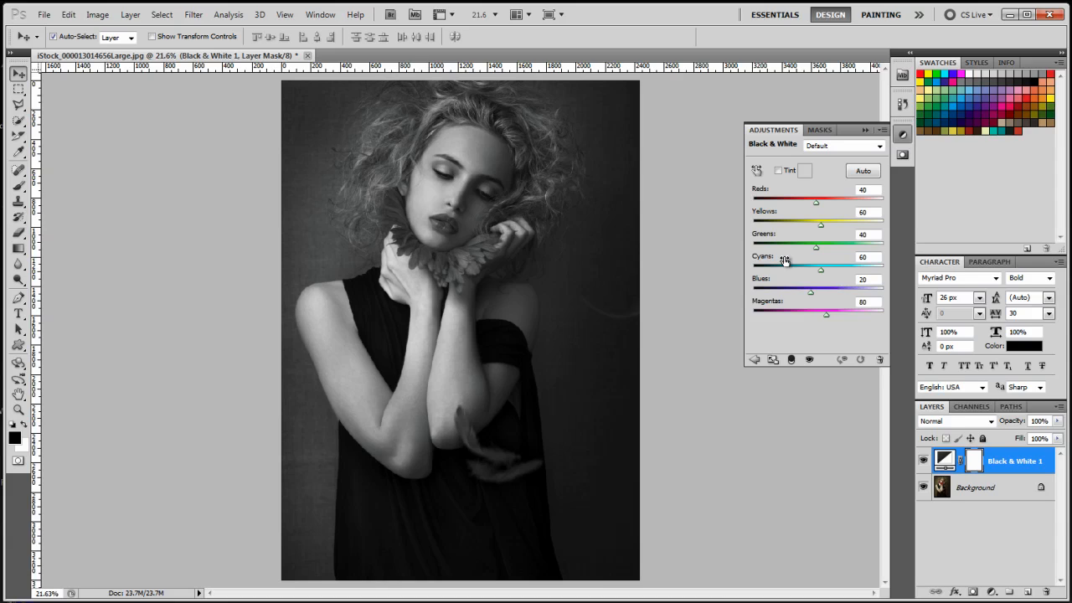
mouse_move(816, 250)
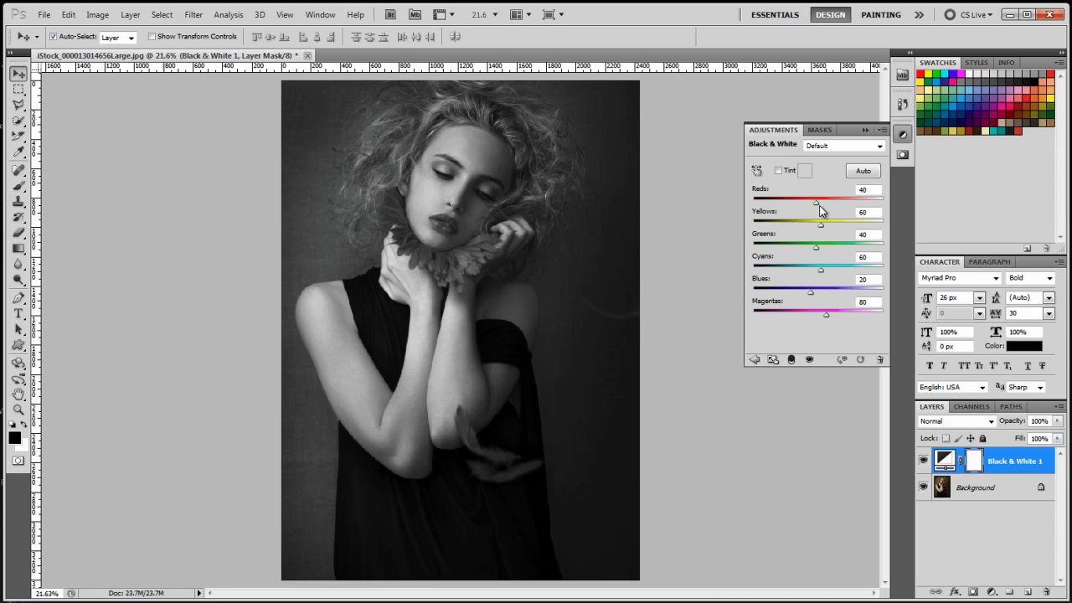
Set the Black & White mix to Reds 20, Yellows 4 and Greens 25
left_click_drag(817, 199, 814, 198)
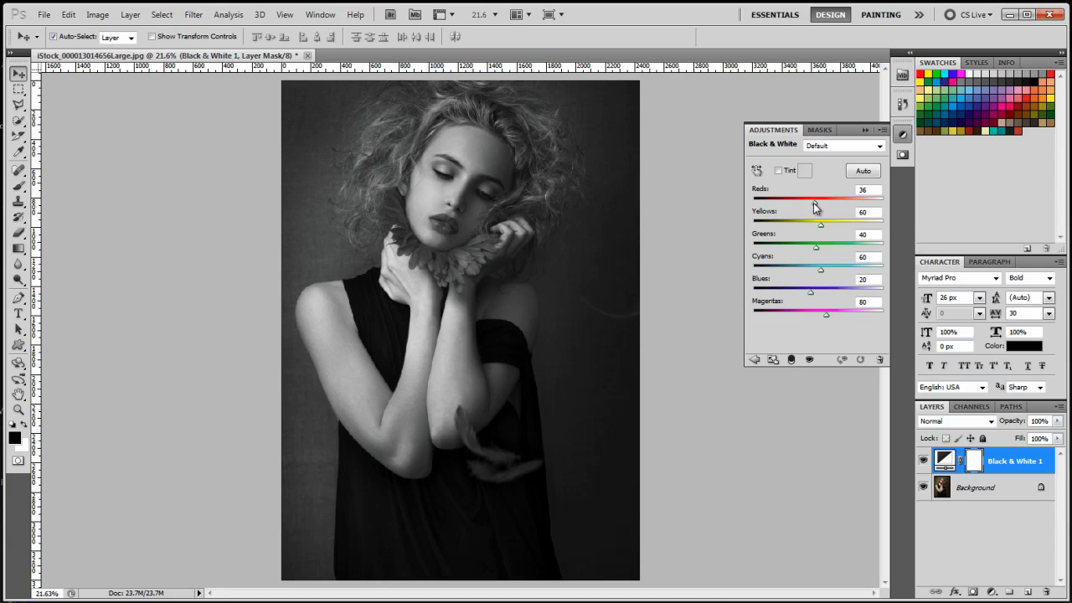
left_click_drag(820, 198, 794, 198)
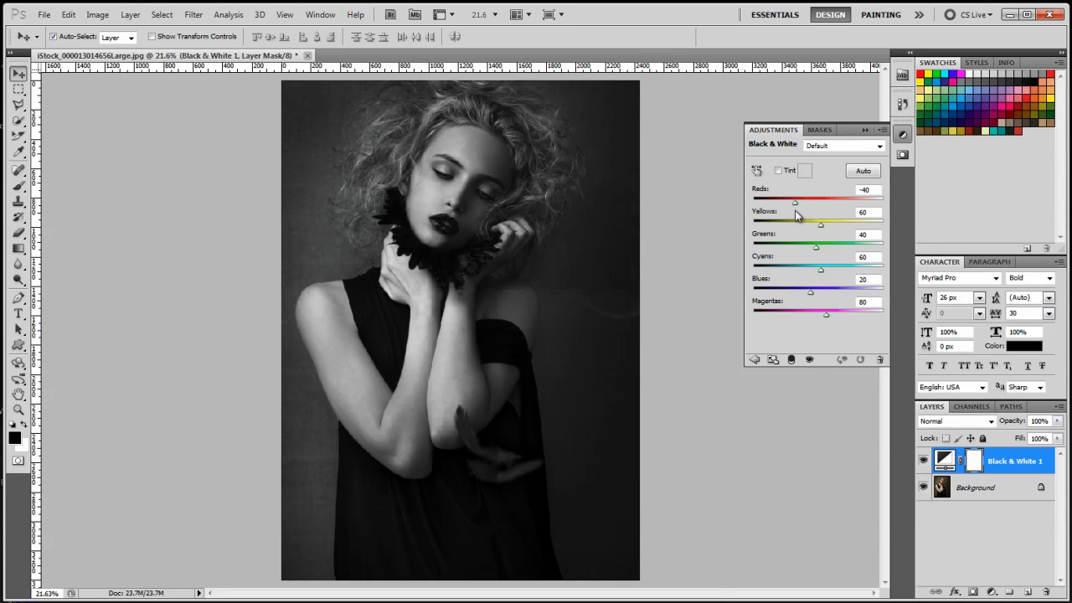
left_click_drag(794, 201, 813, 201)
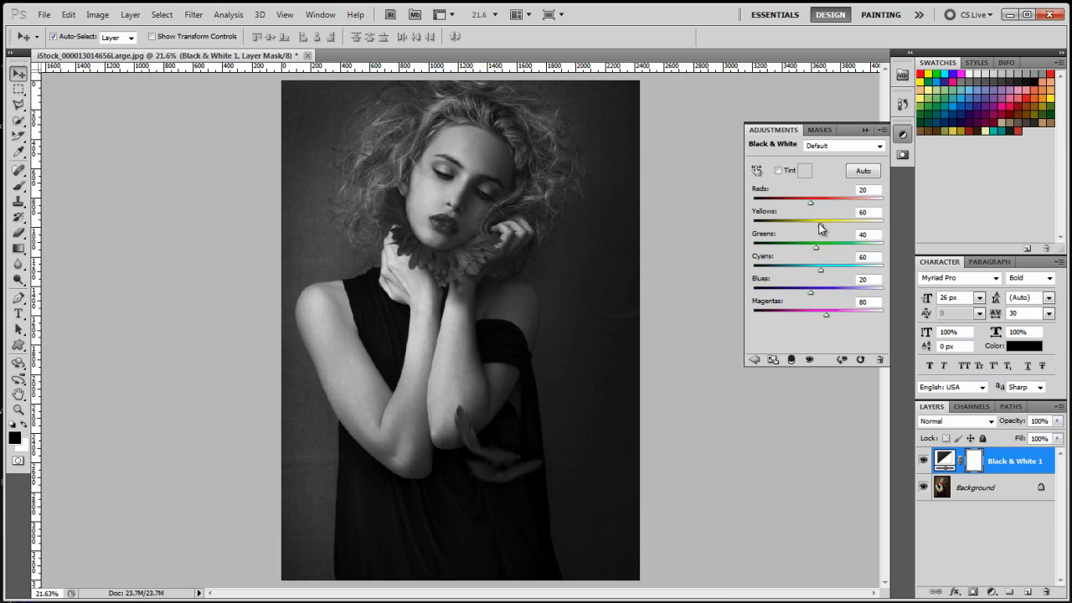
left_click_drag(837, 222, 802, 222)
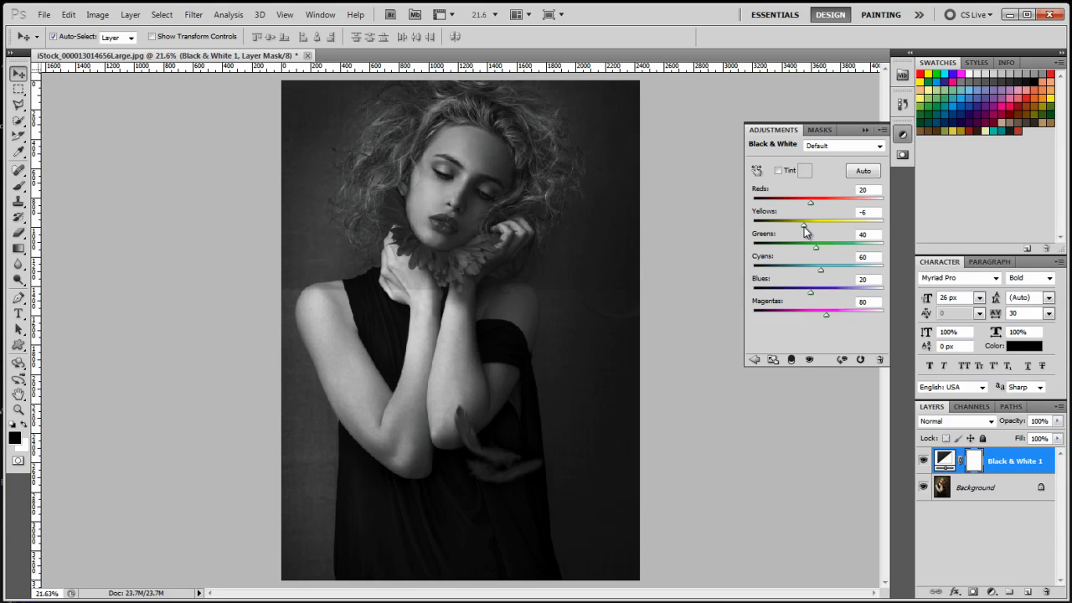
left_click_drag(836, 220, 824, 220)
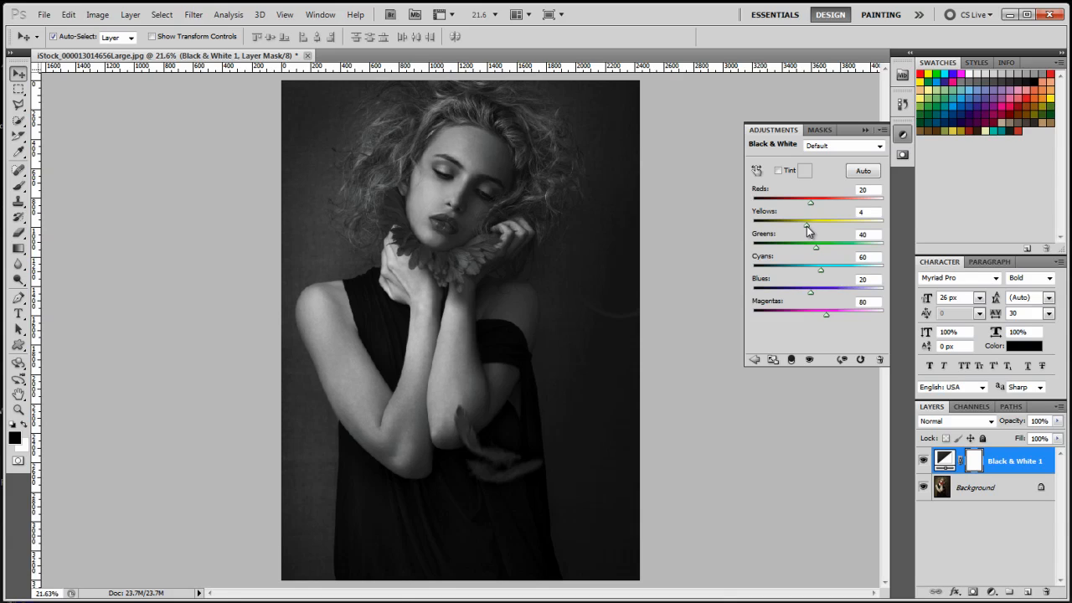
mouse_move(818, 255)
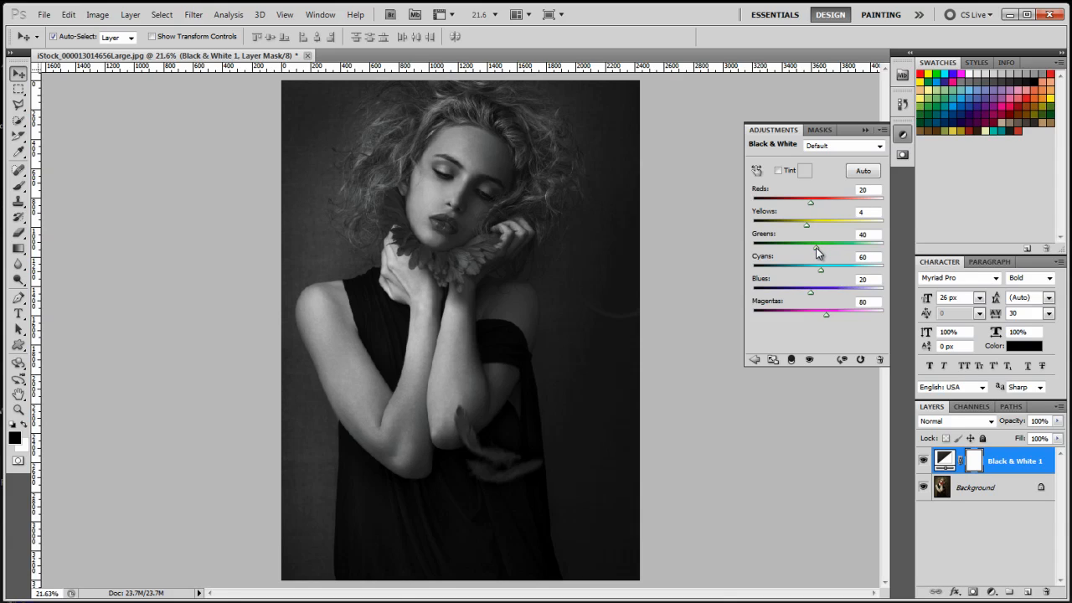
left_click_drag(804, 244, 780, 244)
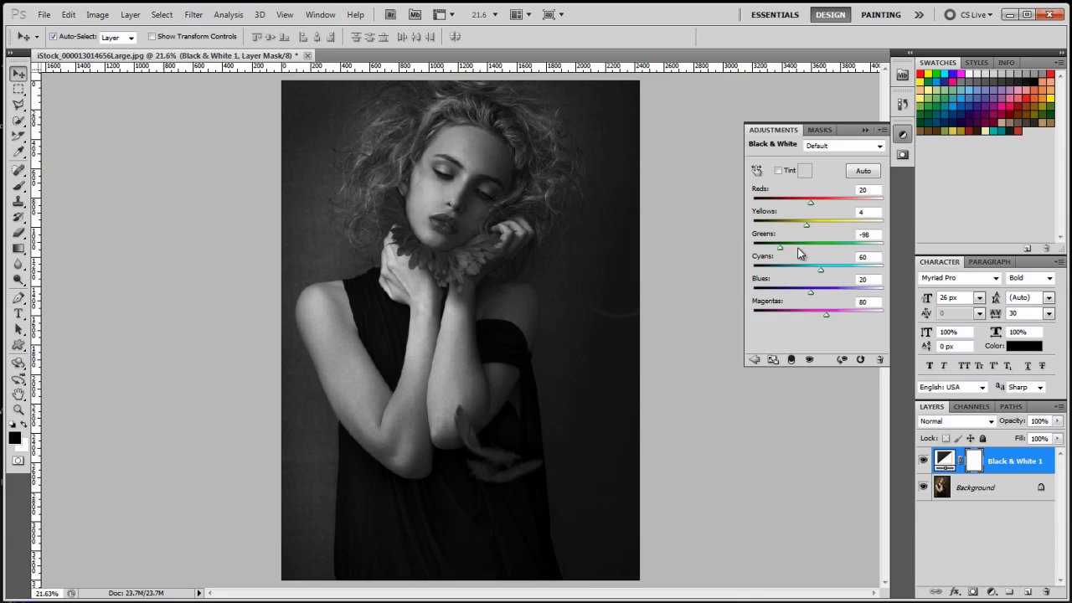
left_click_drag(781, 245, 852, 246)
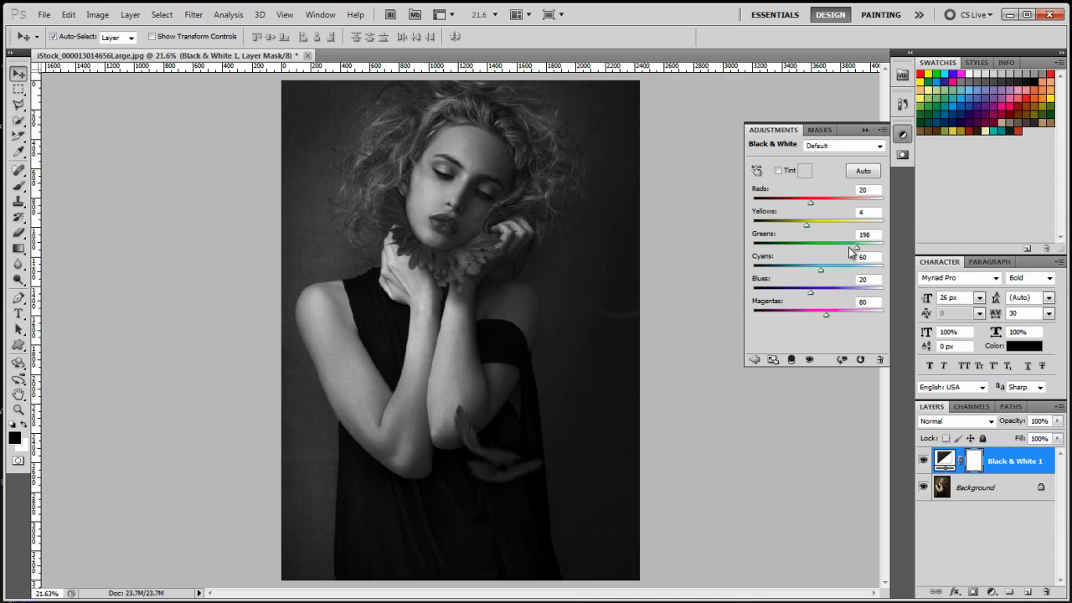
left_click_drag(853, 245, 812, 245)
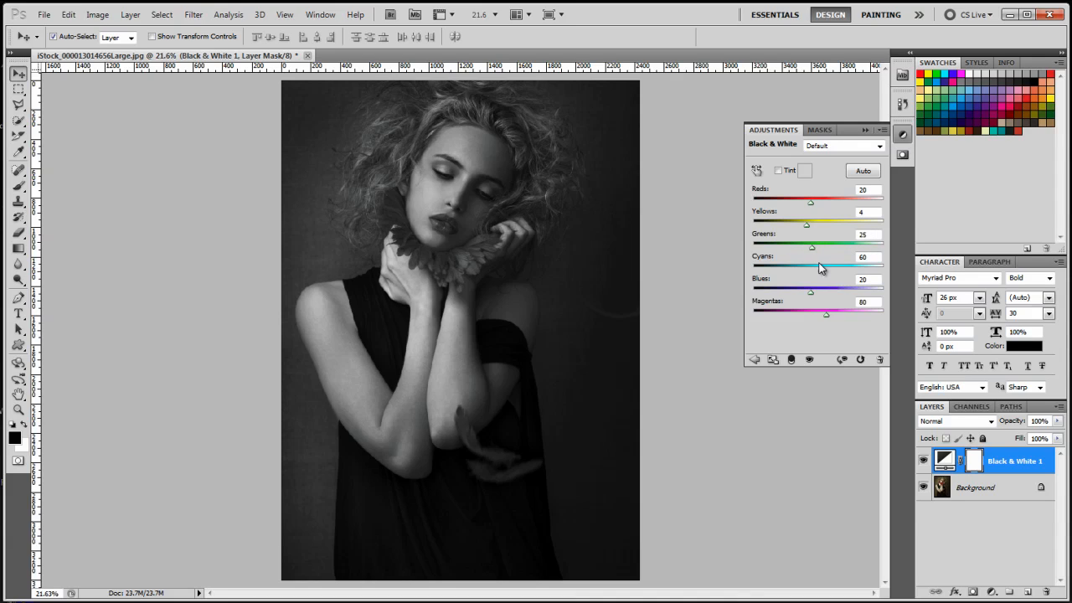
mouse_move(825, 277)
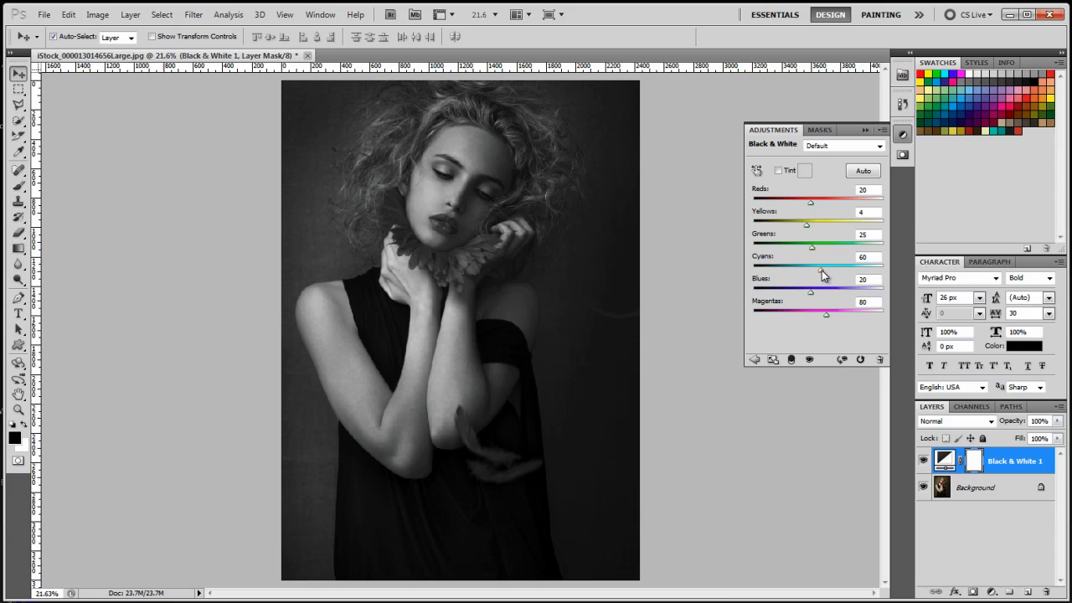
Set Cyans 17, Blues -22, Magentas -40 and collapse the Adjustments panel
left_click_drag(824, 268, 802, 268)
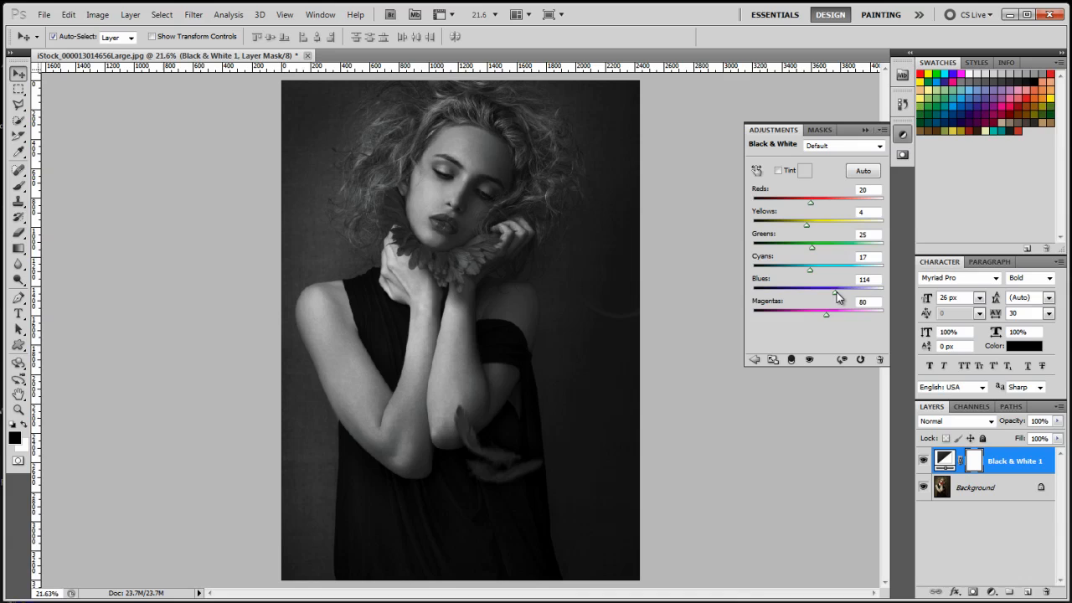
left_click_drag(838, 290, 783, 289)
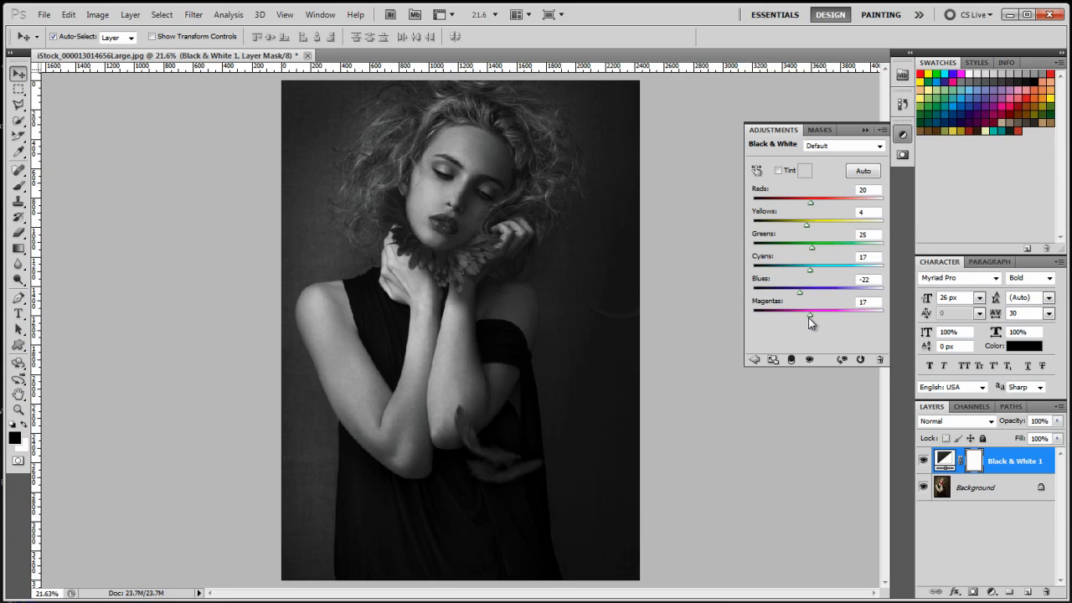
left_click_drag(810, 312, 794, 312)
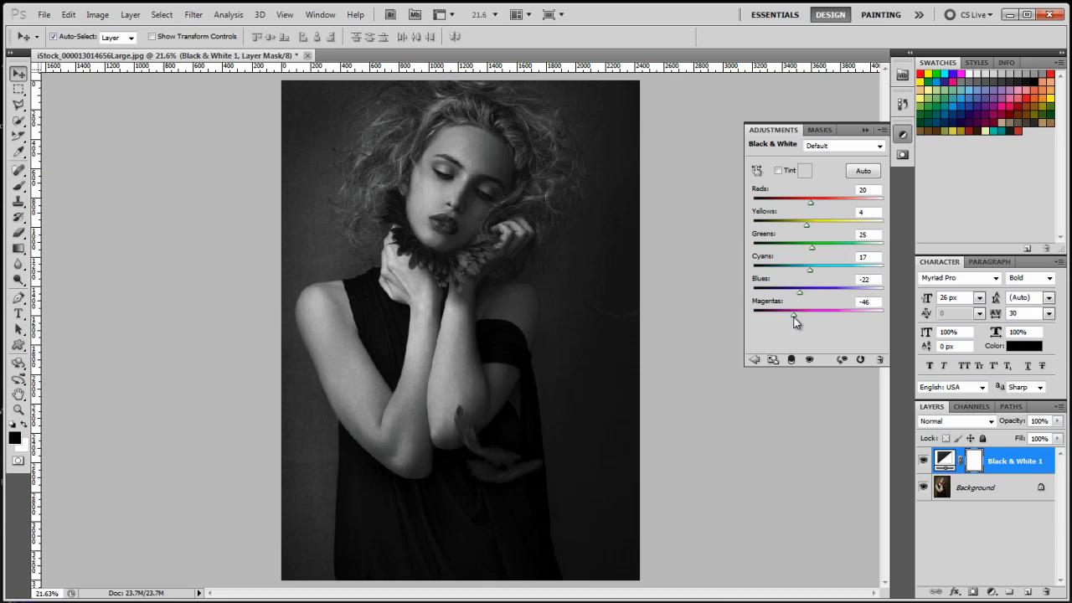
left_click_drag(793, 314, 797, 314)
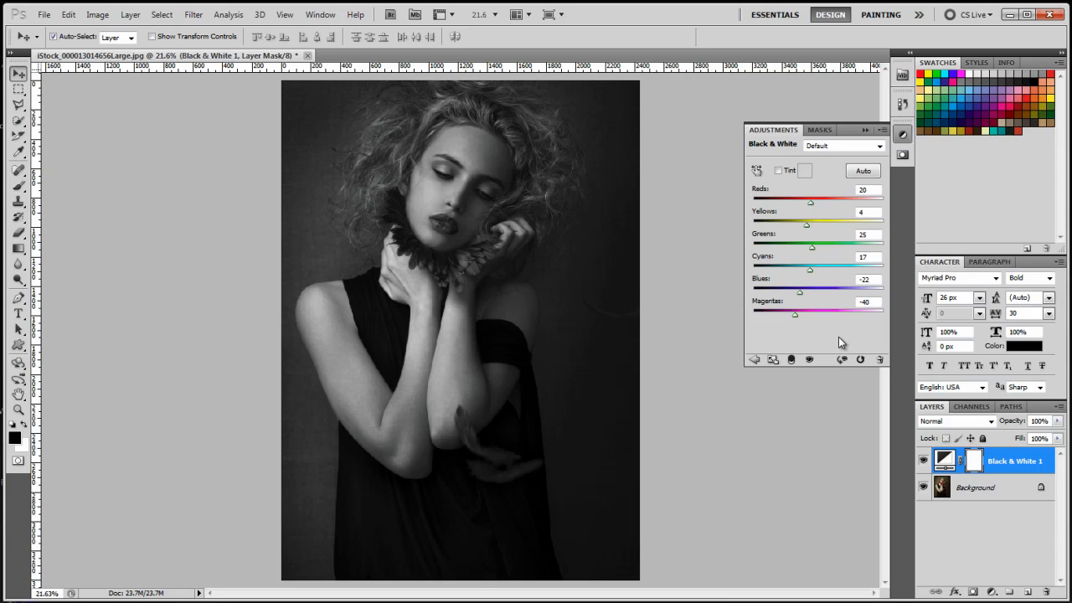
mouse_move(832, 334)
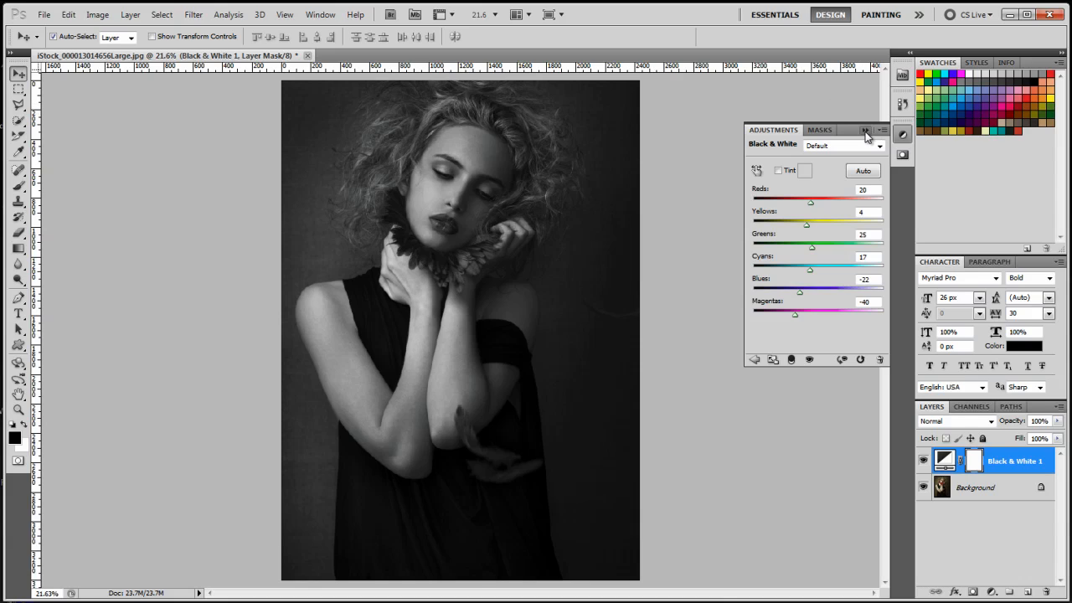
left_click(865, 129)
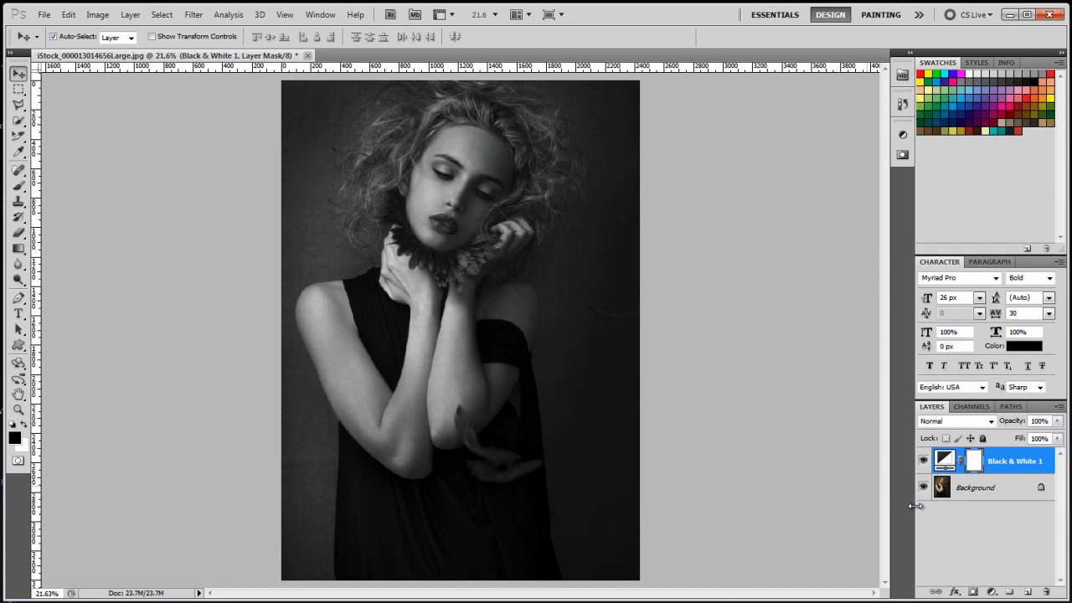
mouse_move(992, 579)
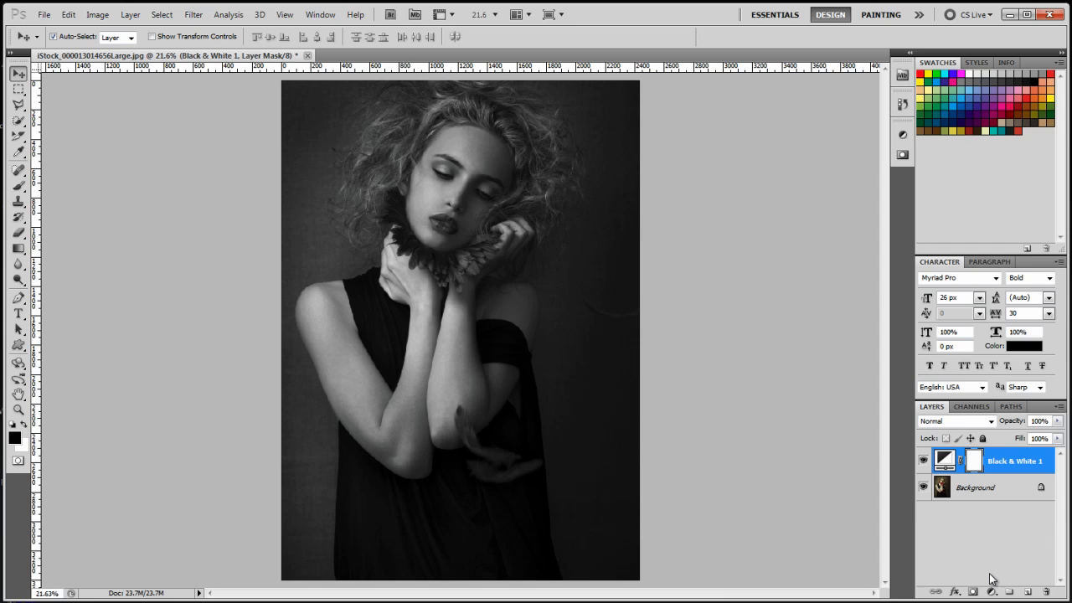
Add a Gradient Fill layer using the violet-orange preset
left_click(991, 591)
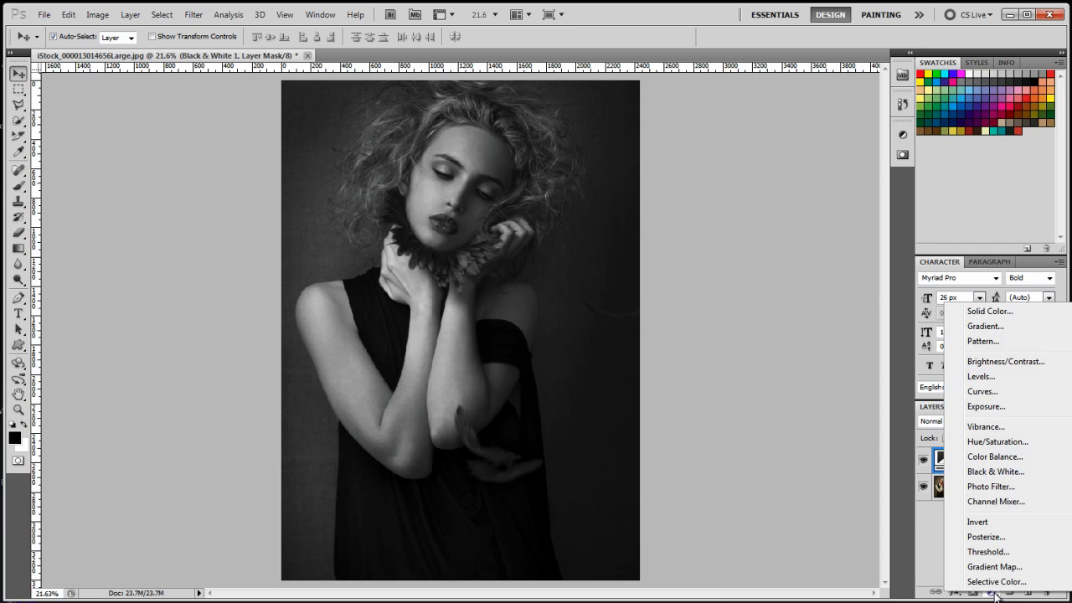
mouse_move(985, 326)
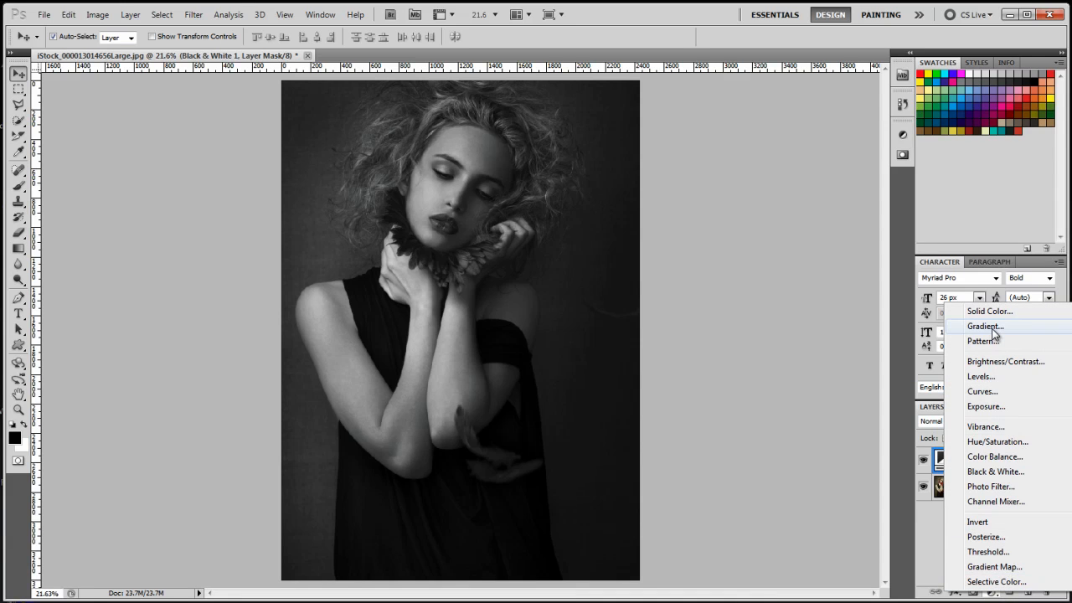
left_click(985, 325)
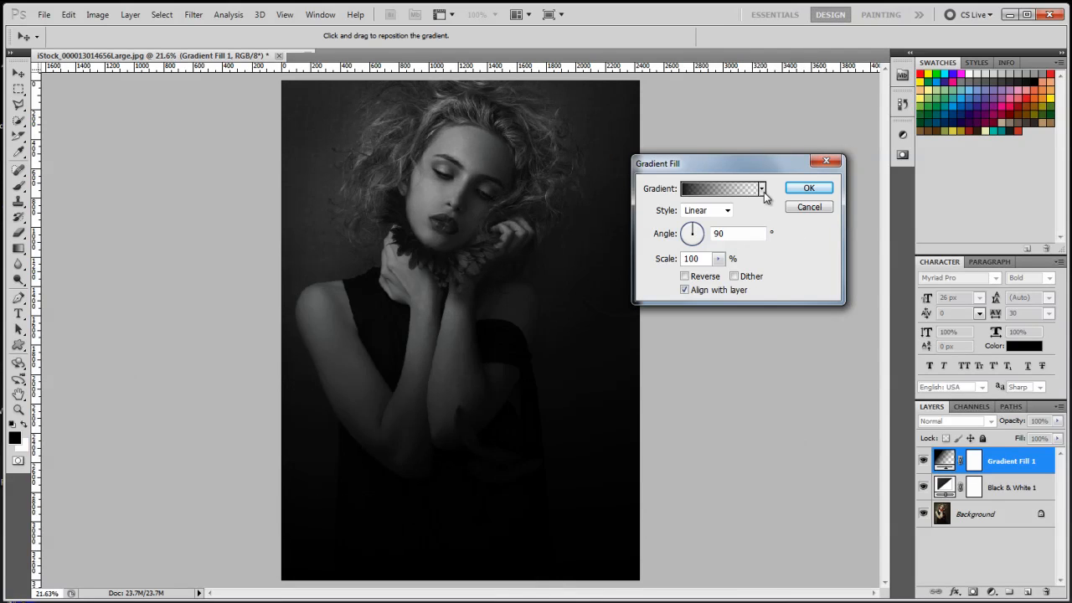
left_click(760, 187)
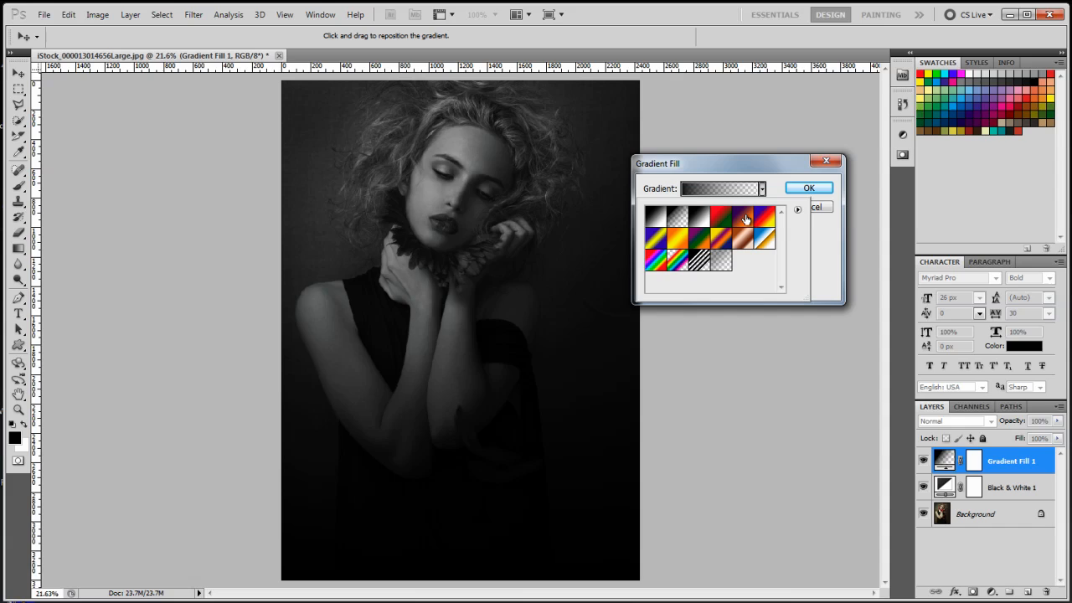
left_click(743, 220)
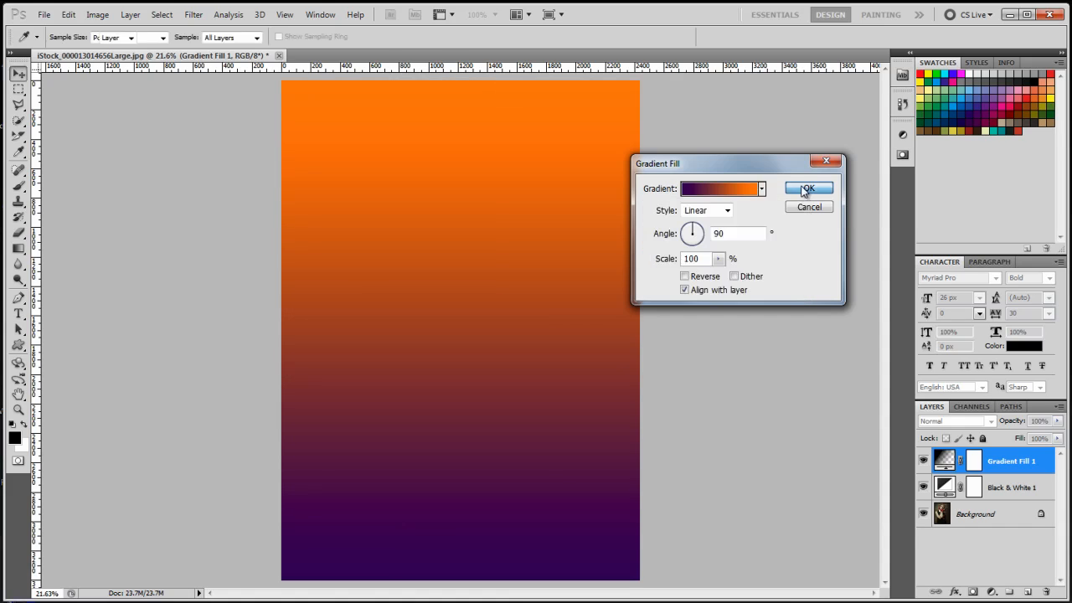
left_click(807, 187)
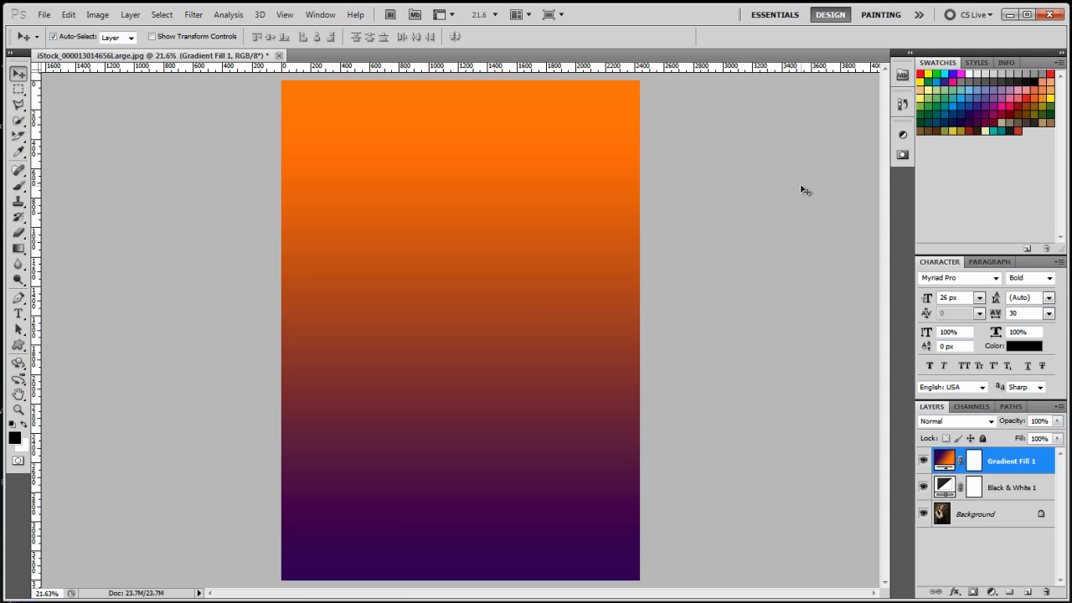
mouse_move(996, 433)
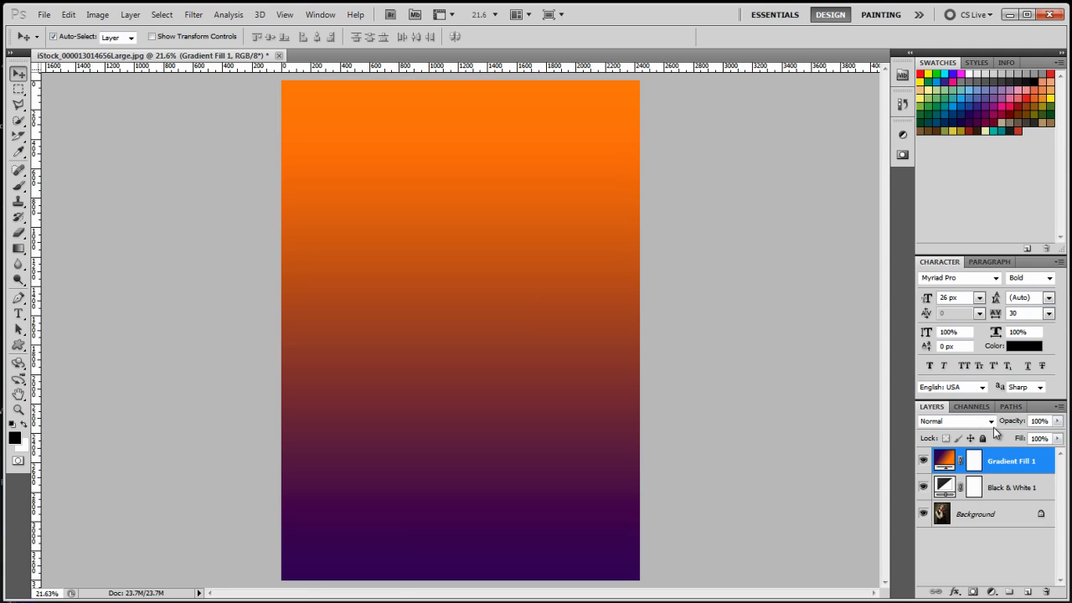
mouse_move(963, 429)
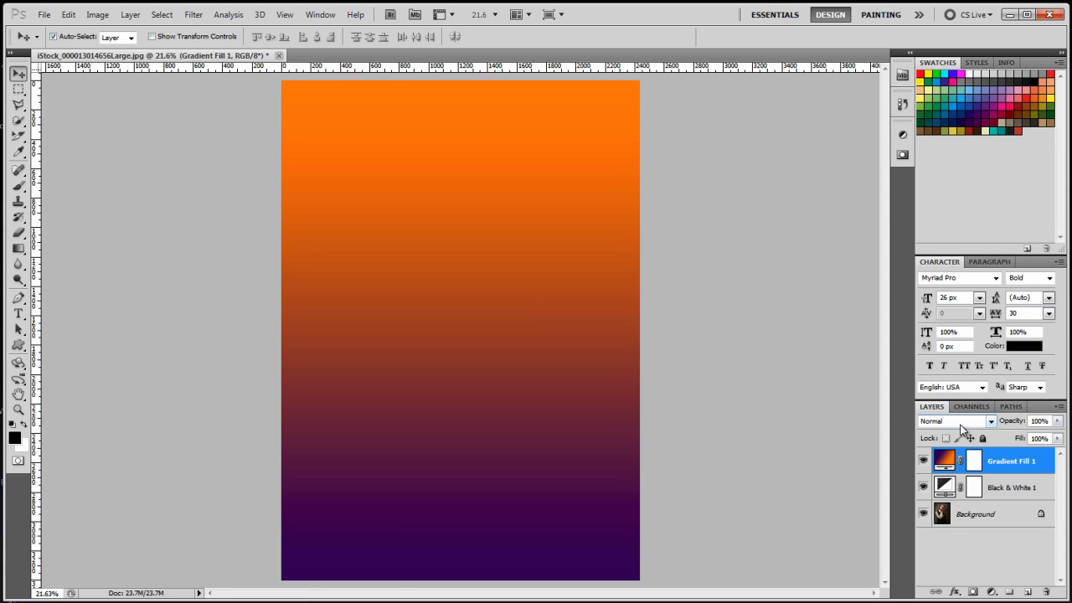
Set the Gradient Fill layer's blend mode to Color
left_click(954, 421)
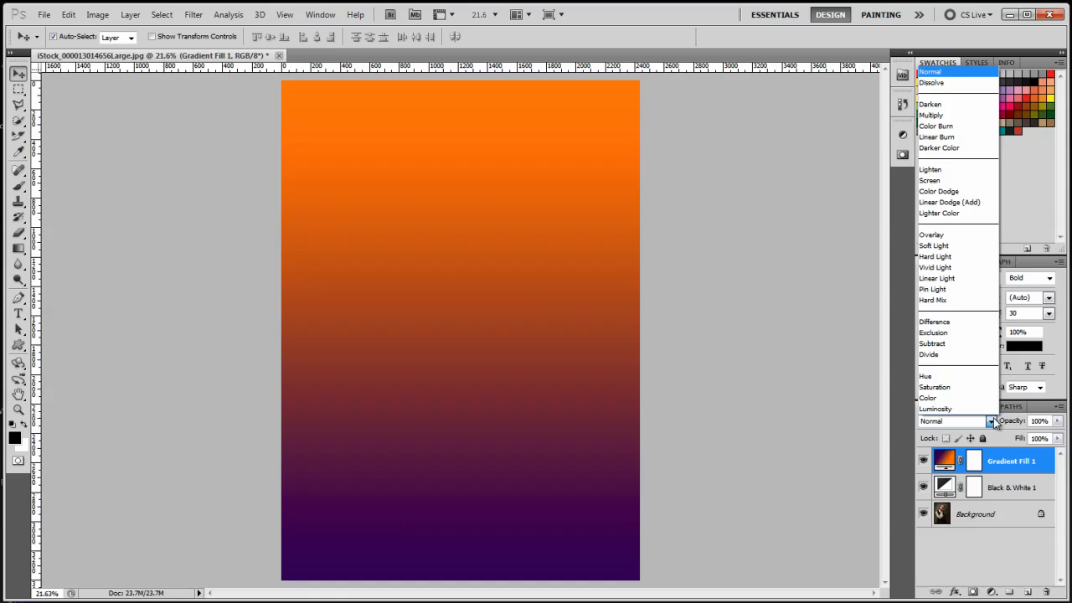
left_click(927, 397)
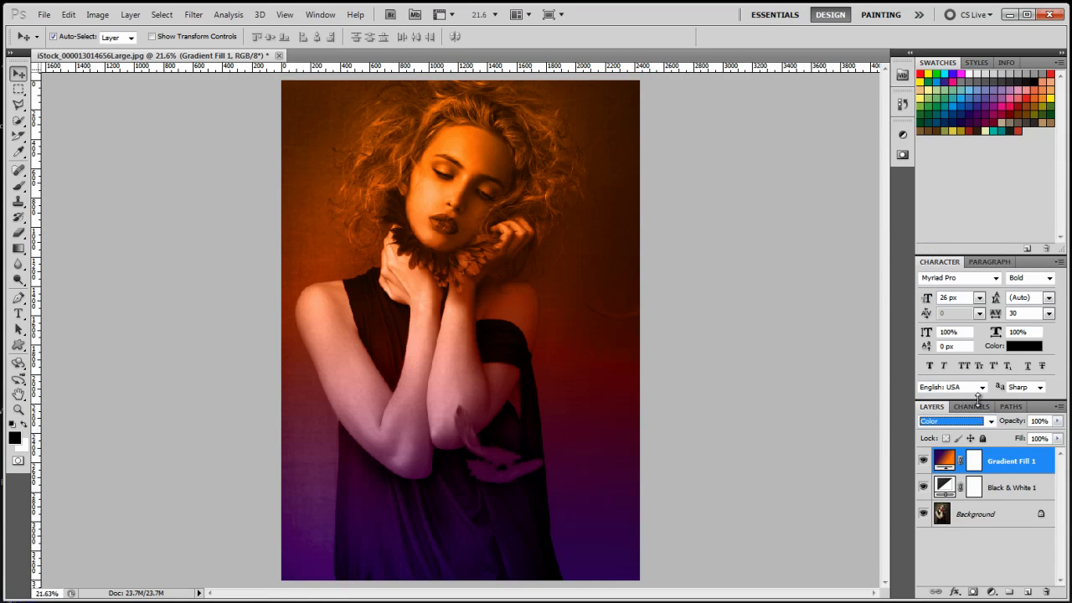
left_click(983, 420)
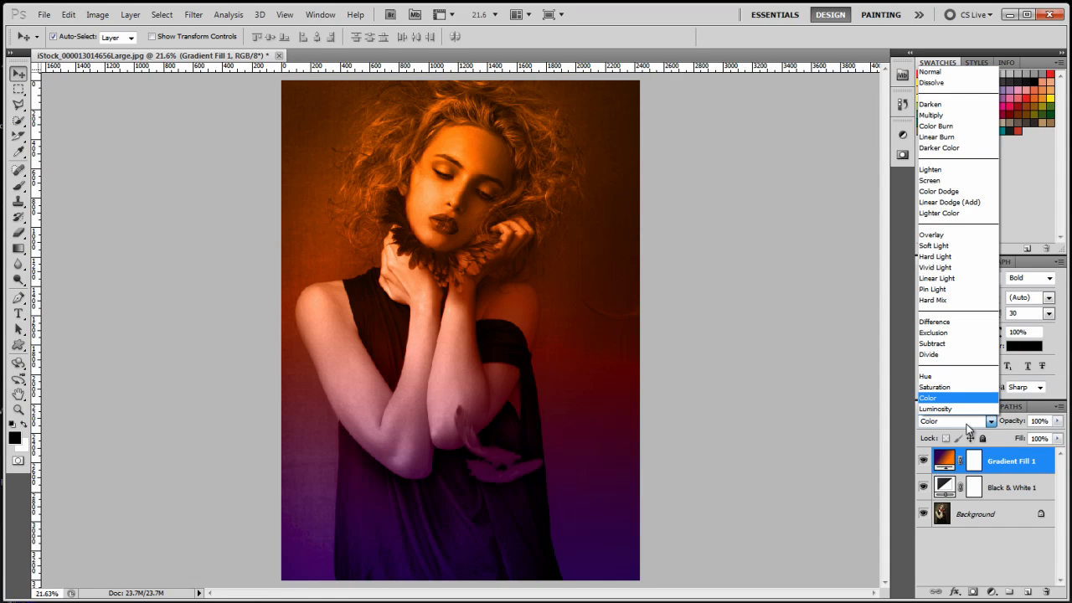
left_click(927, 397)
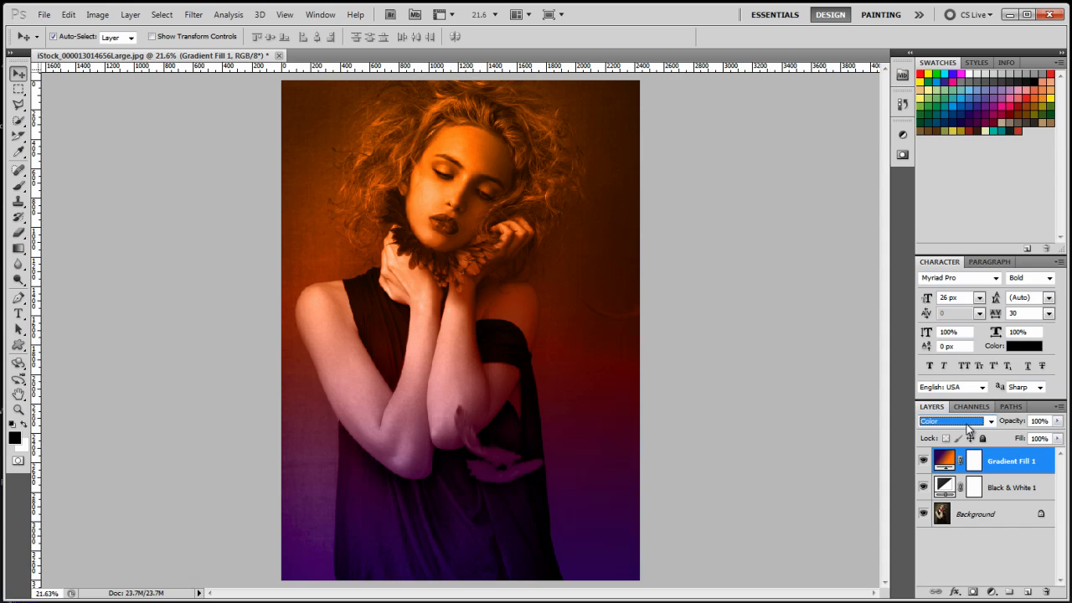
Preview Saturation, Divide, Subtract, Exclusion, Pin Light, Vivid Light, Soft Light and Overlay modes
left_click(950, 421)
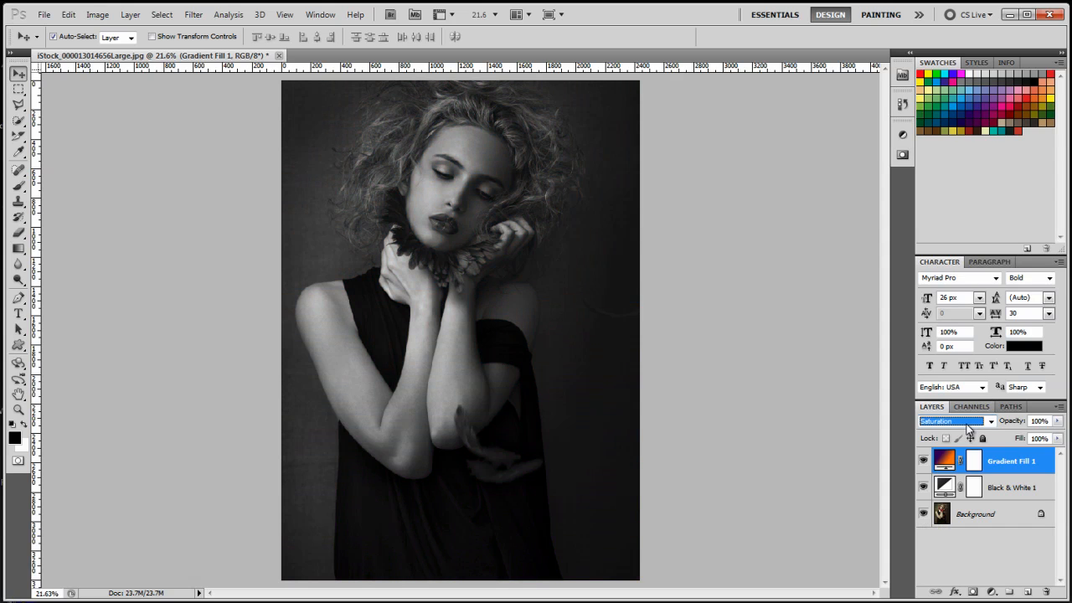
left_click(950, 420)
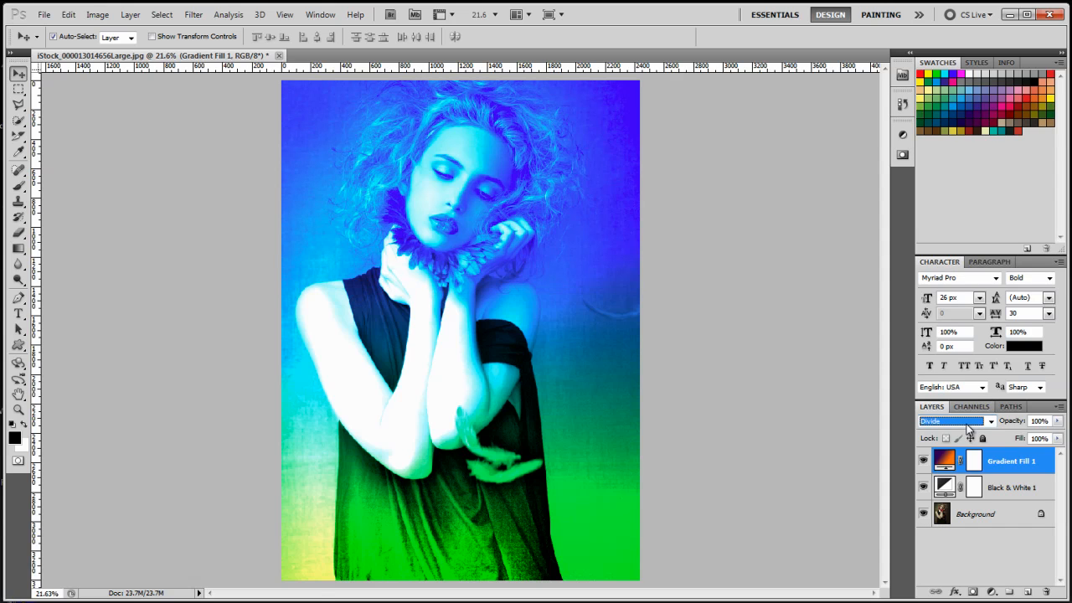
left_click(951, 420)
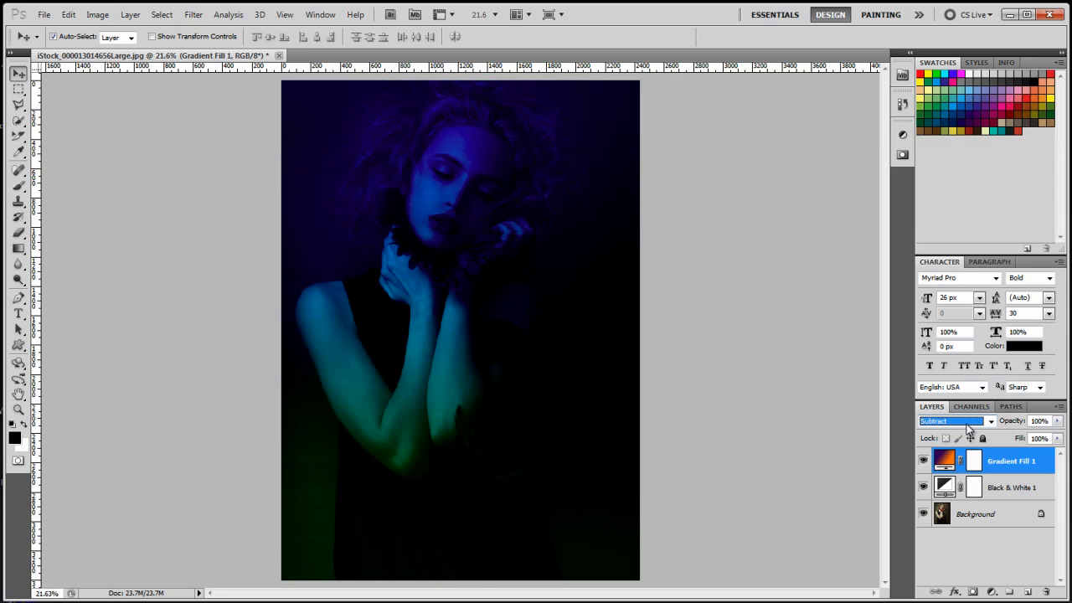
left_click(950, 420)
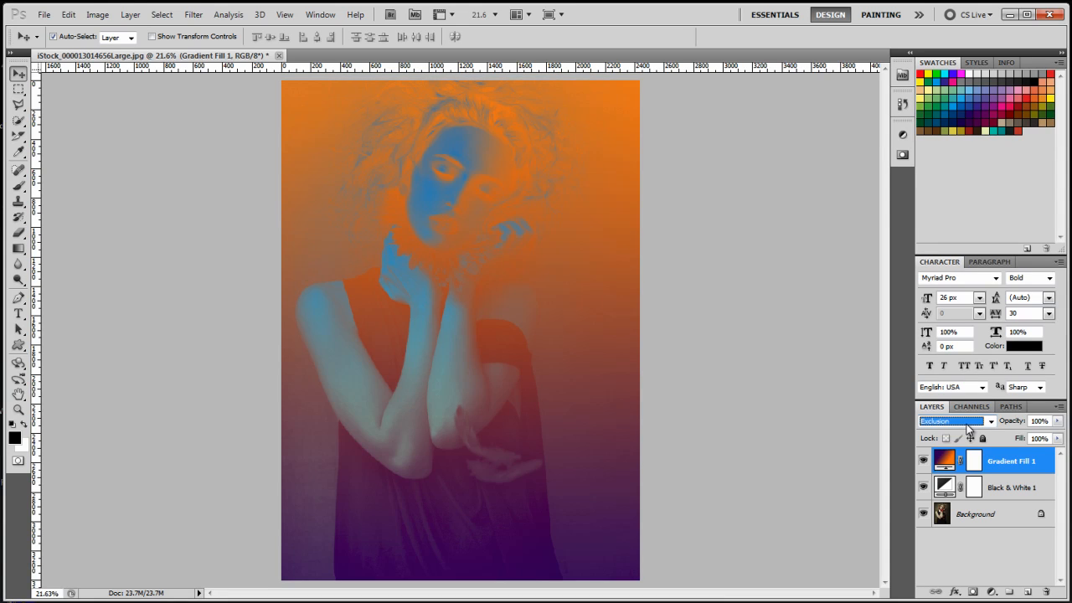
left_click(950, 420)
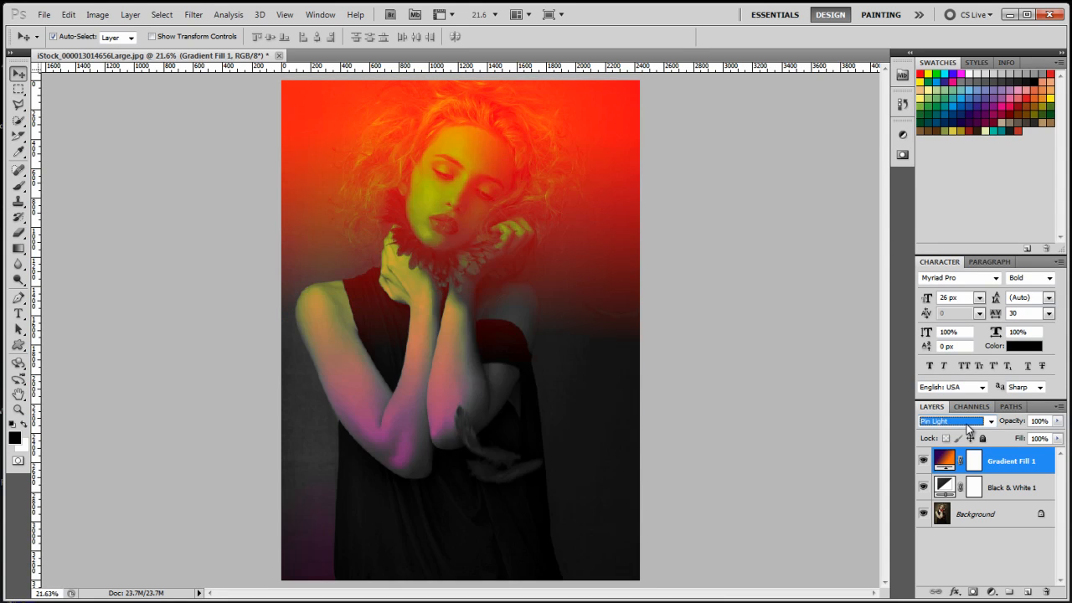
left_click(951, 420)
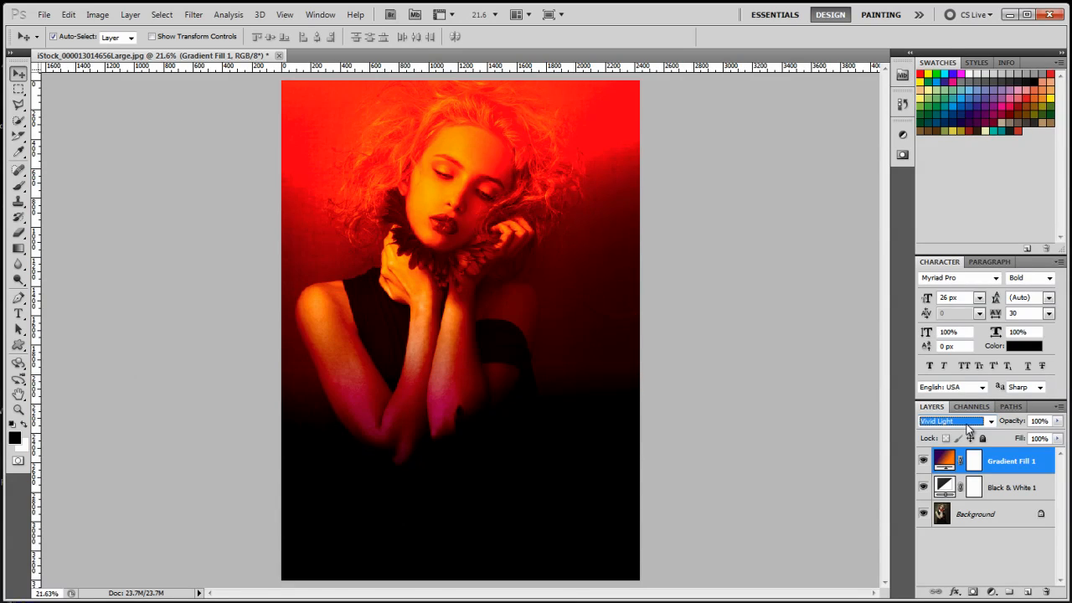
left_click(951, 420)
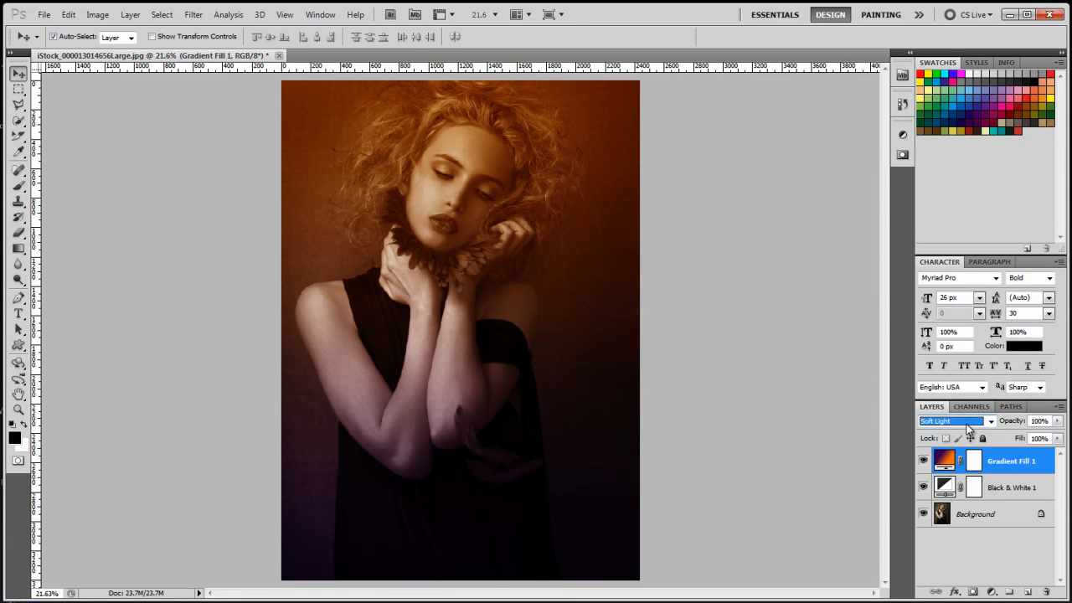
left_click(950, 421)
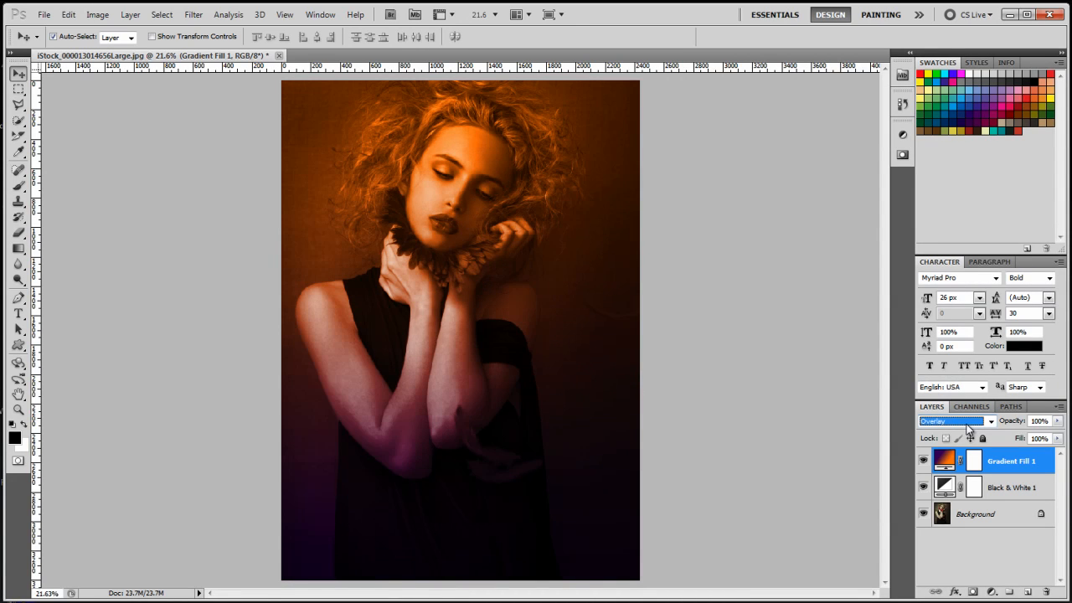
left_click(950, 420)
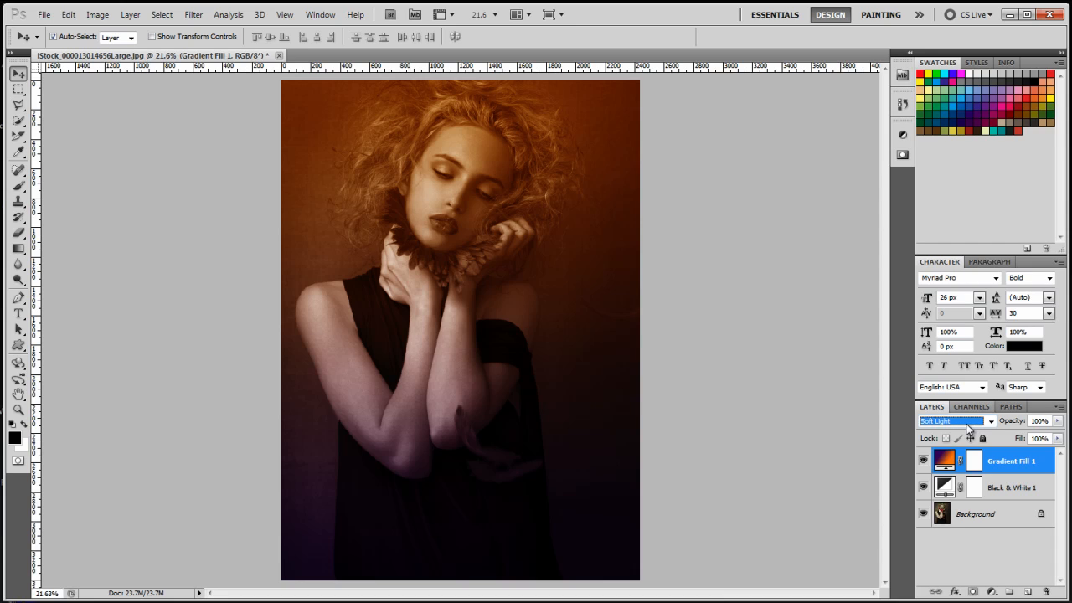
left_click(950, 420)
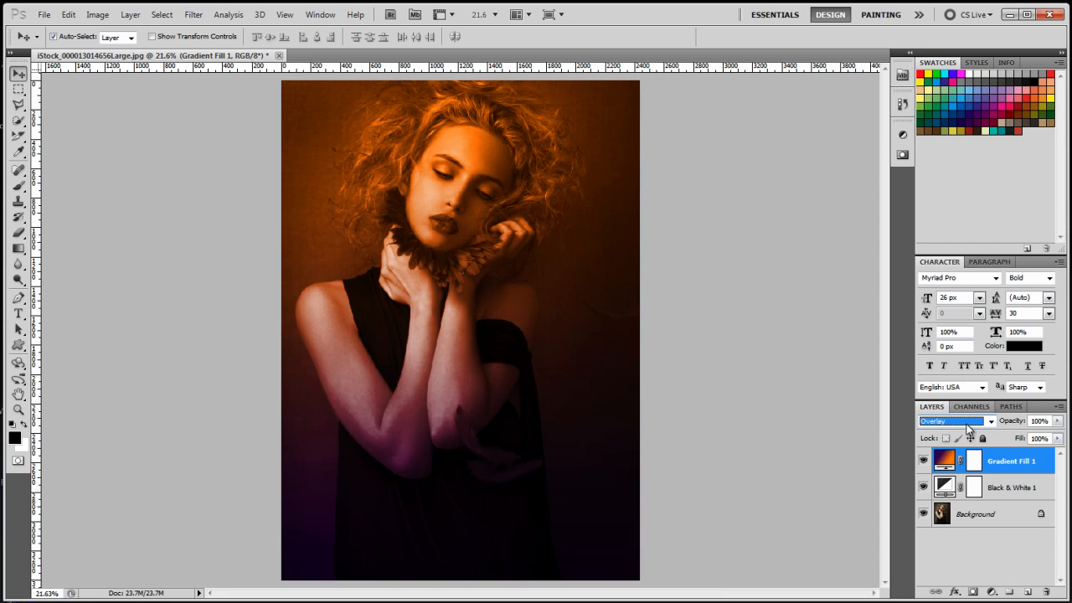
Preview Linear Dodge, Screen, Darker Color, Color Burn, Linear Burn and Multiply, ending on Darken
left_click(950, 420)
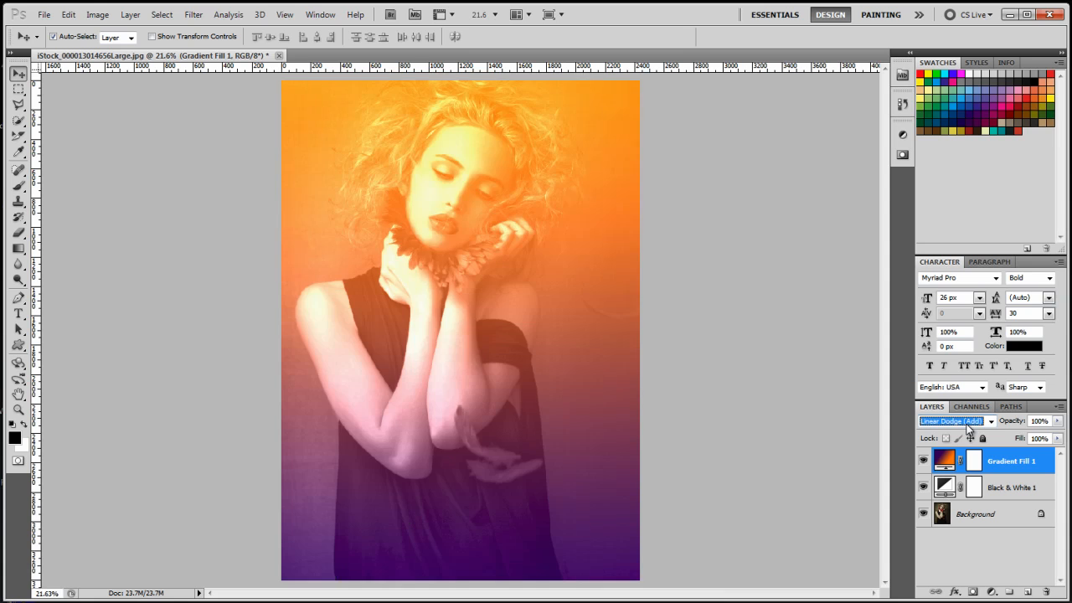
left_click(950, 421)
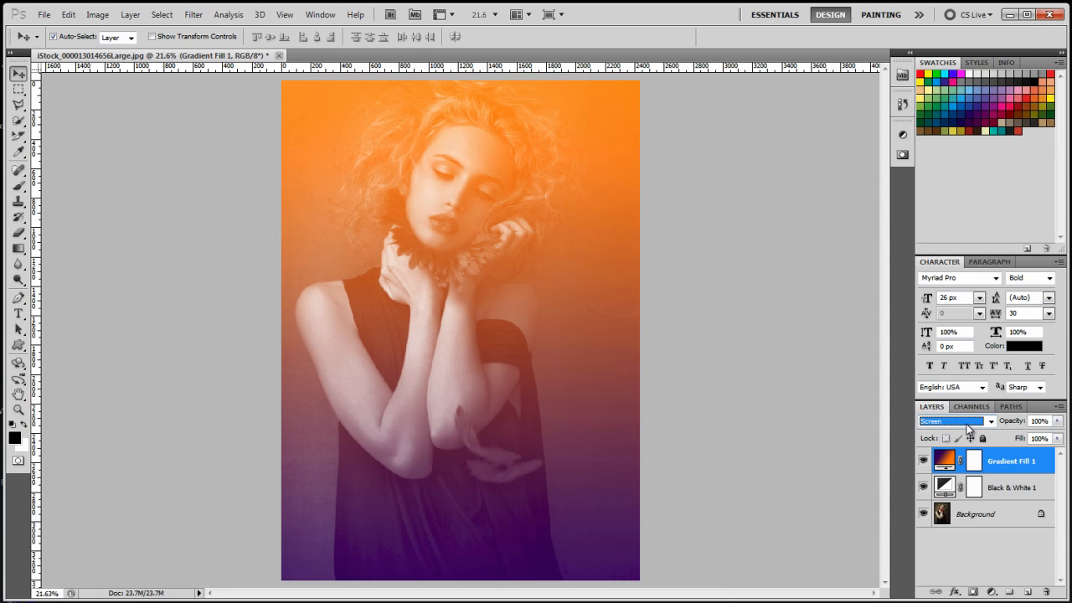
left_click(950, 420)
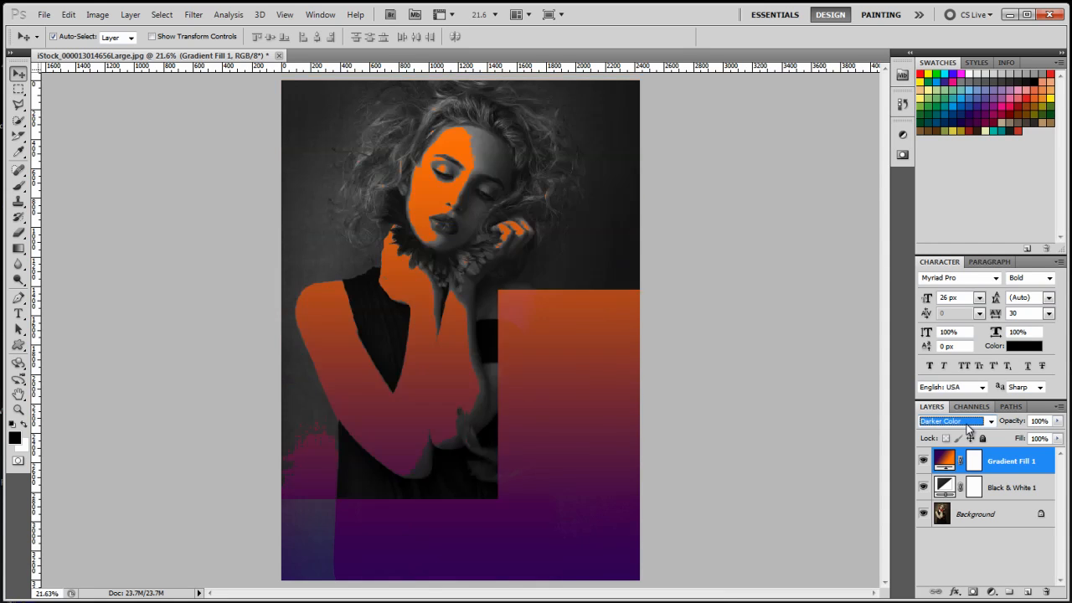
left_click(954, 421)
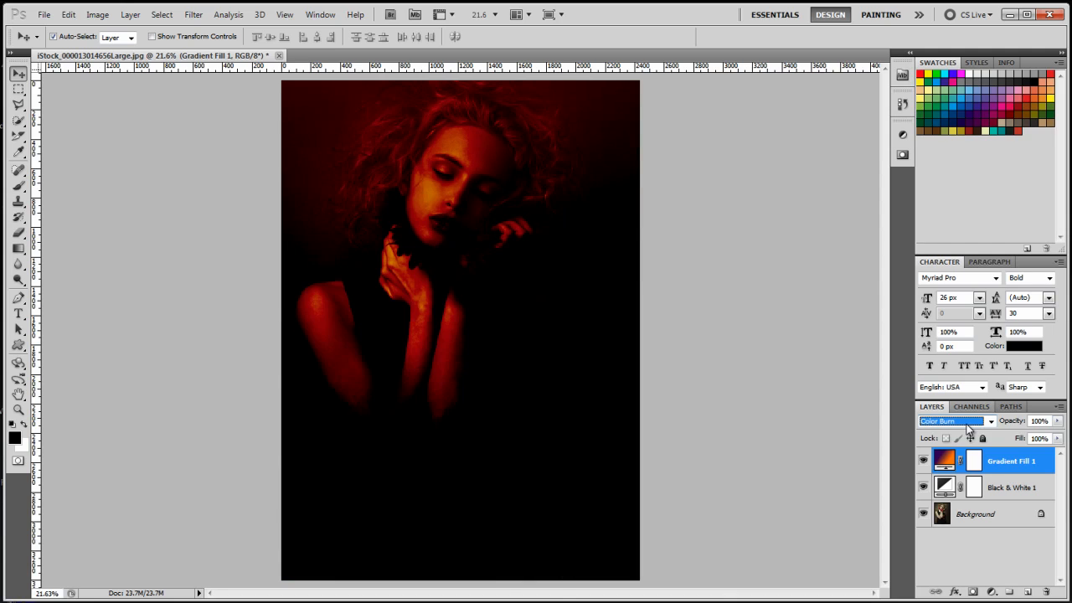
left_click(950, 420)
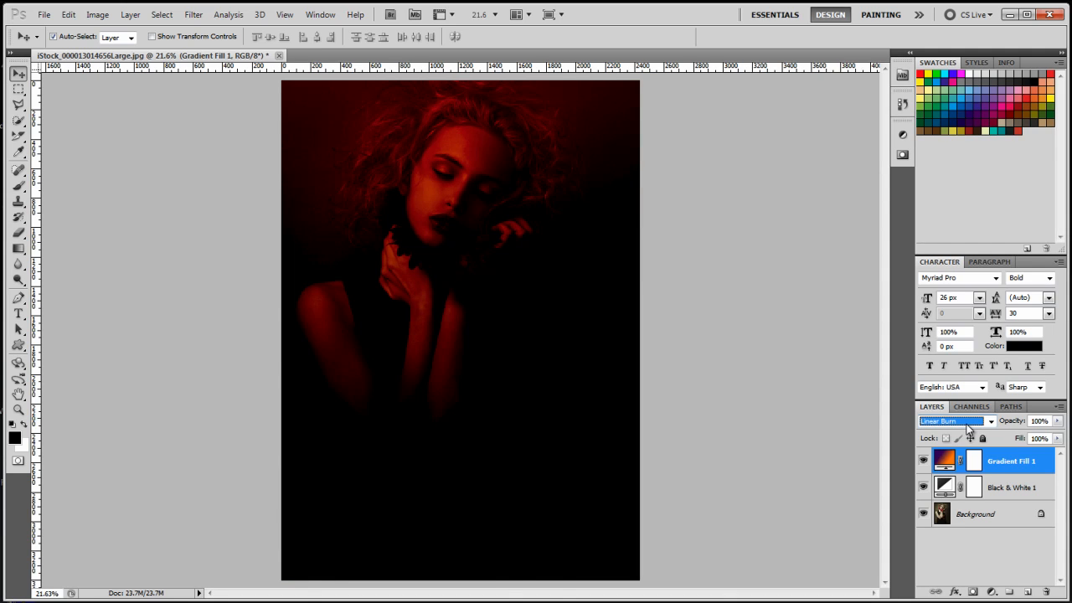
left_click(950, 420)
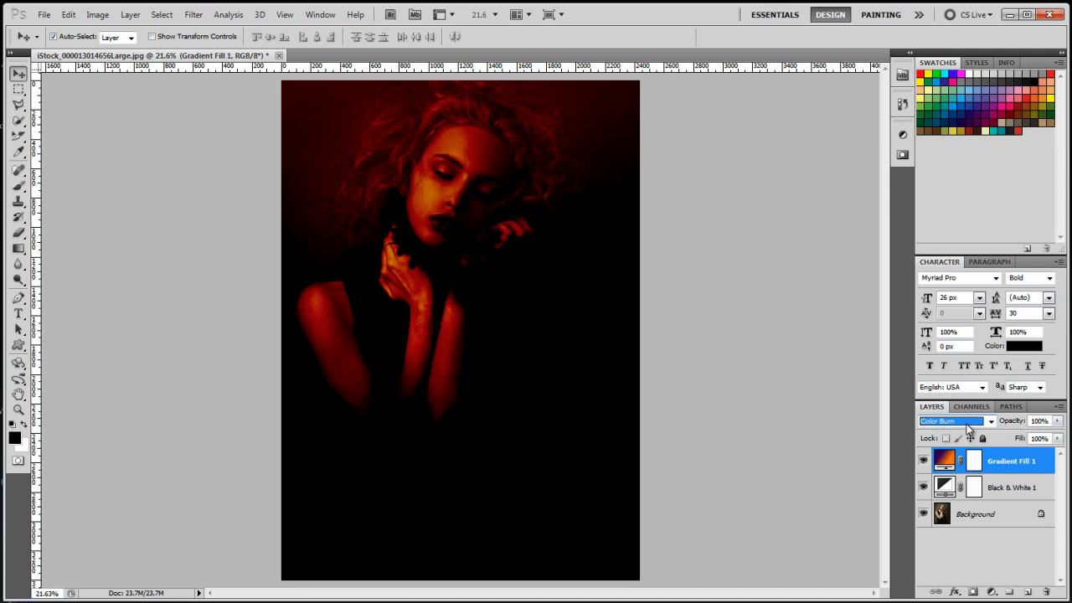
left_click(950, 420)
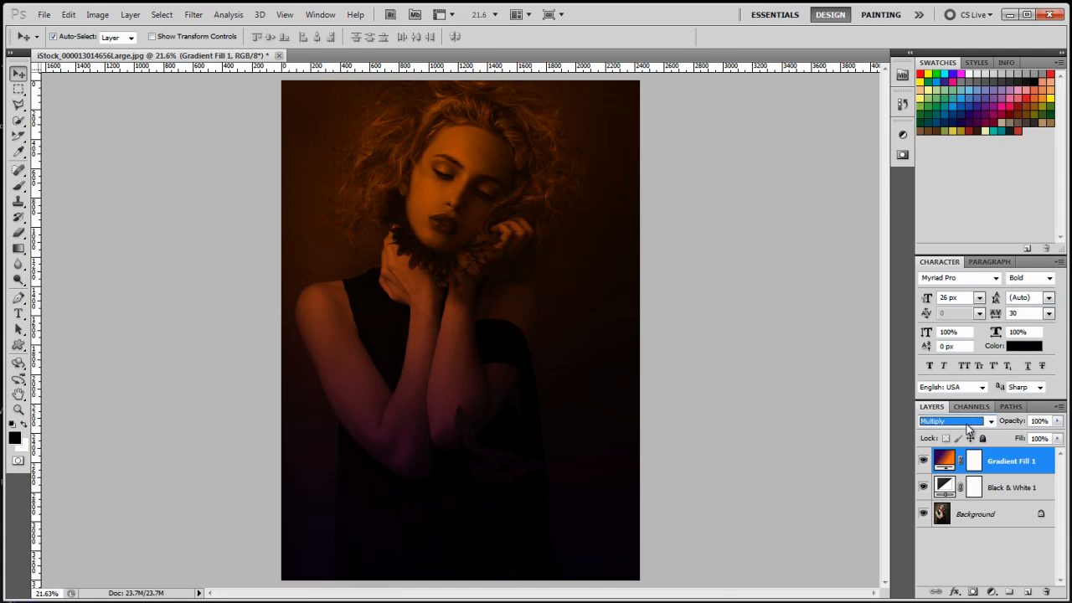
left_click(950, 420)
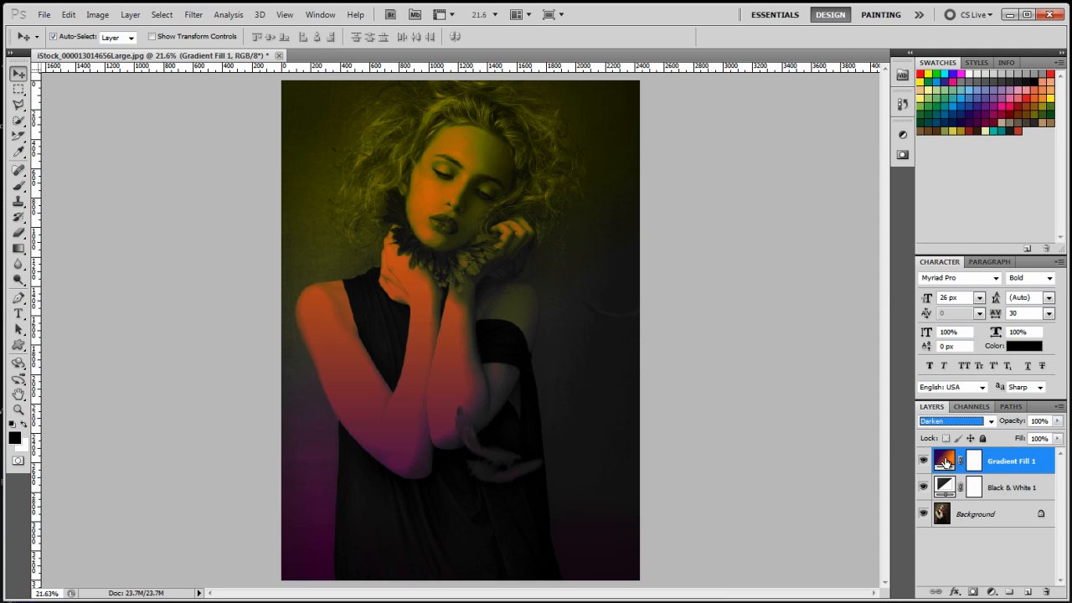
Tick Reverse in the Gradient Fill settings and confirm
double_click(944, 460)
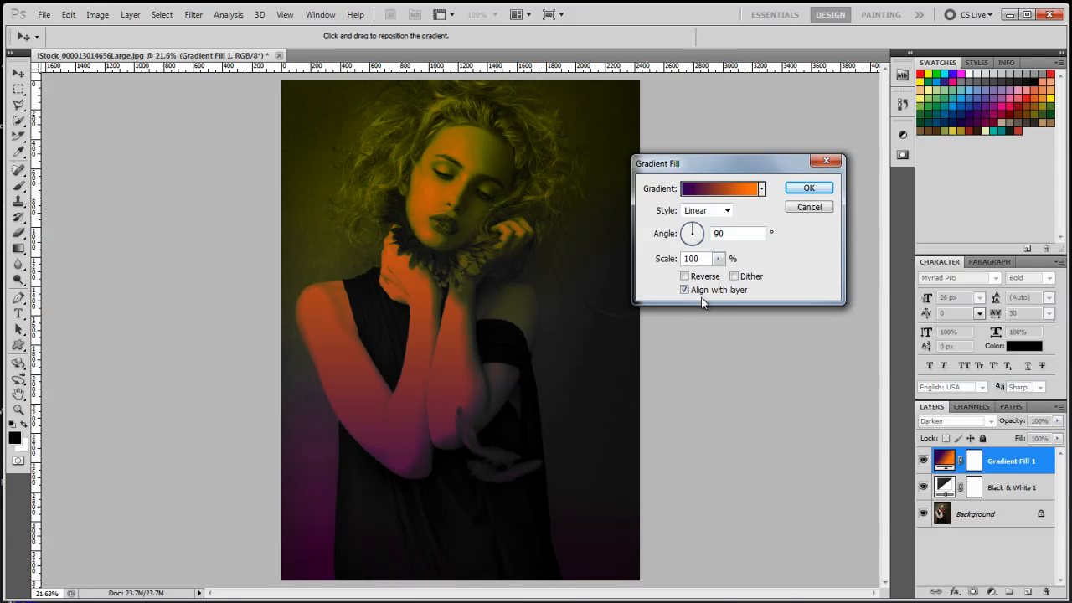
left_click(685, 276)
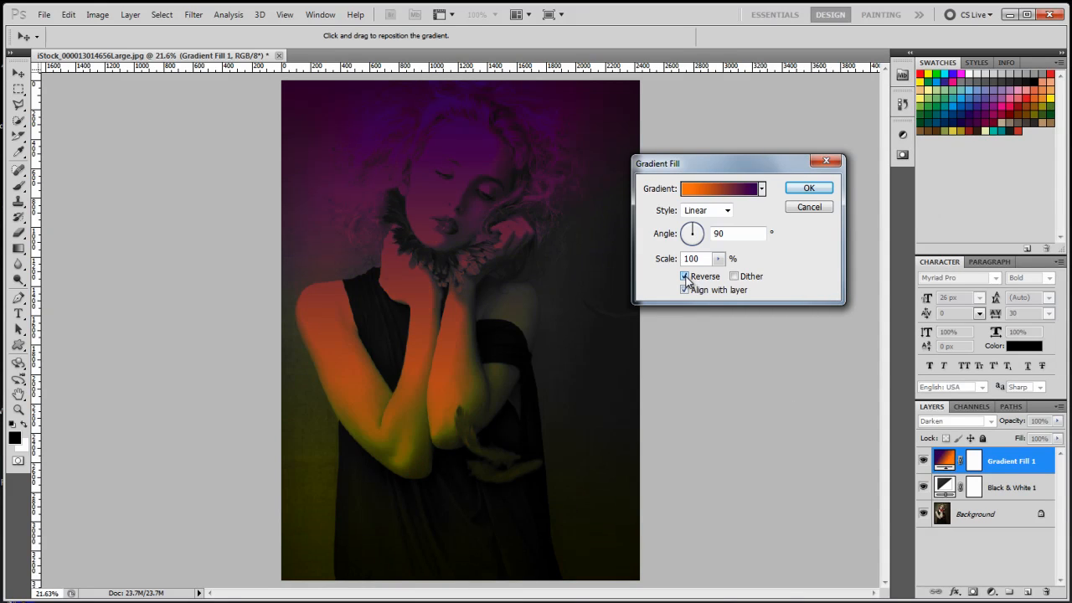
left_click(685, 276)
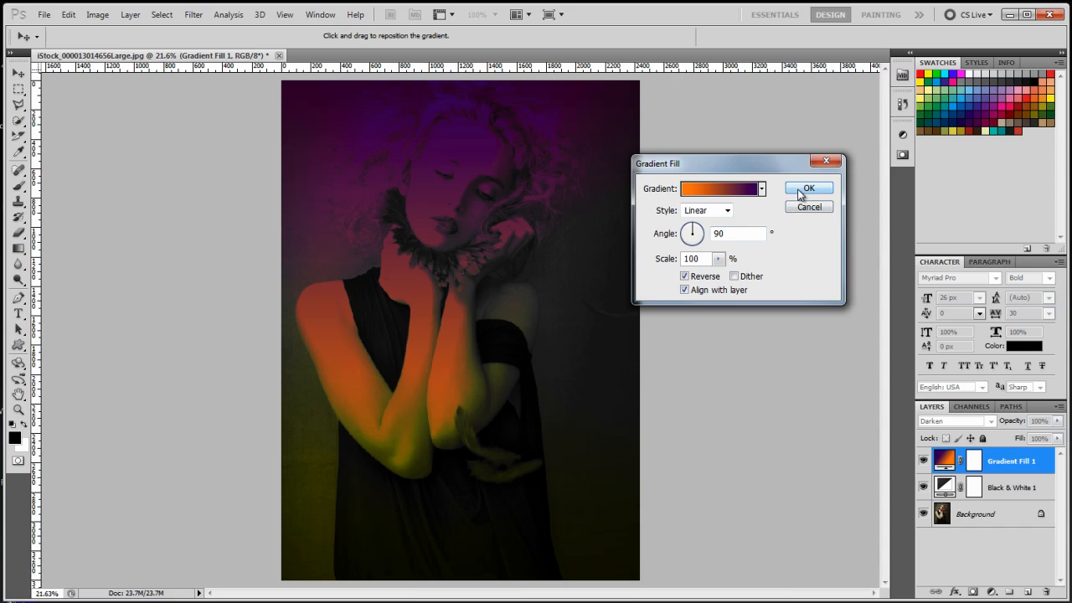
left_click(807, 187)
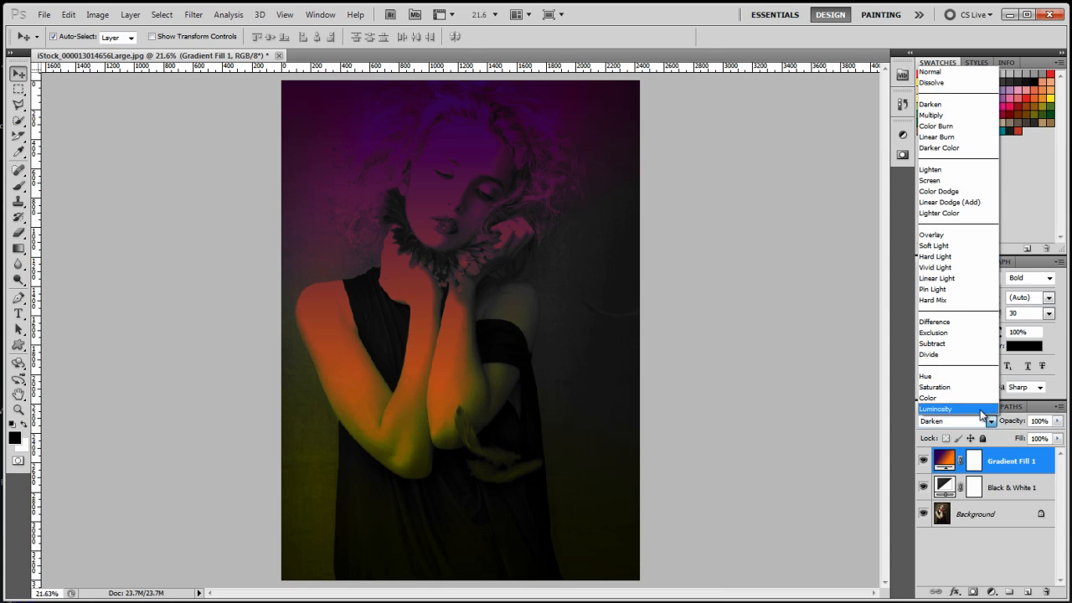
Switch the Gradient Fill 1 layer's blend mode to Color
left_click(935, 397)
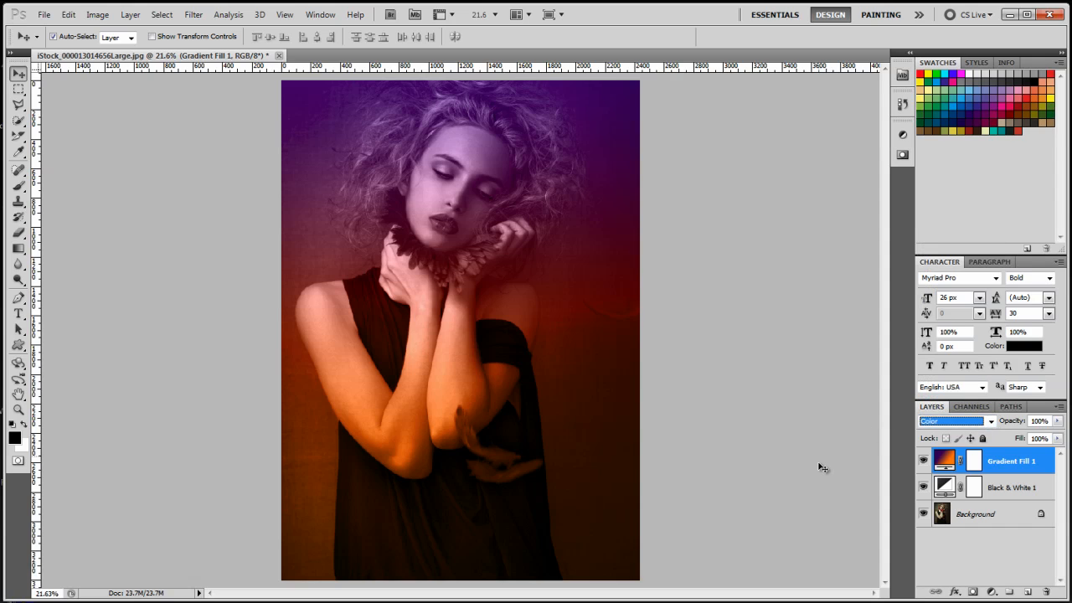
mouse_move(983, 439)
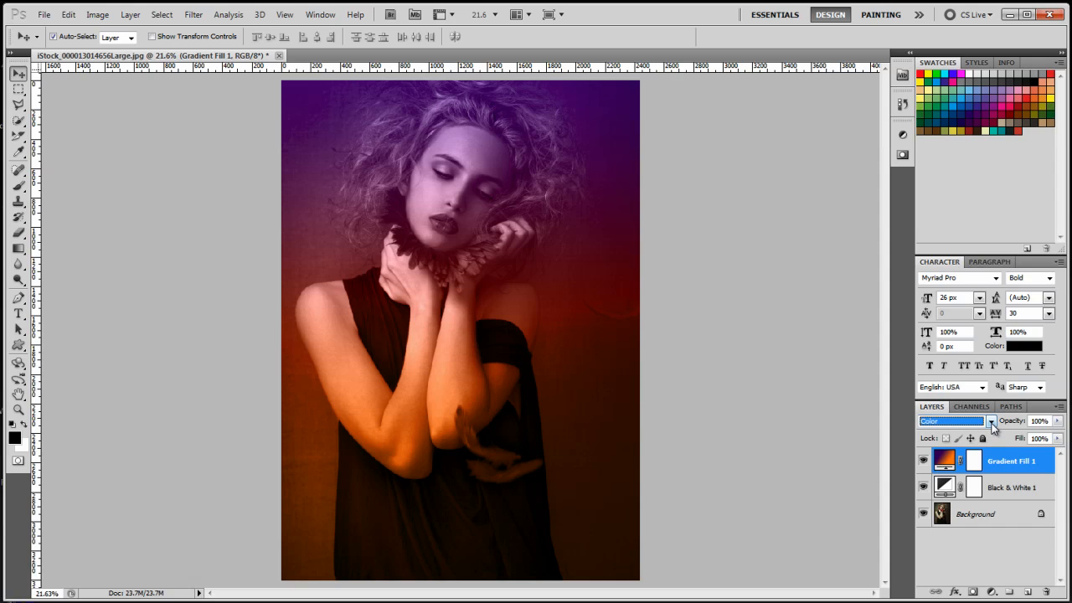
left_click(990, 421)
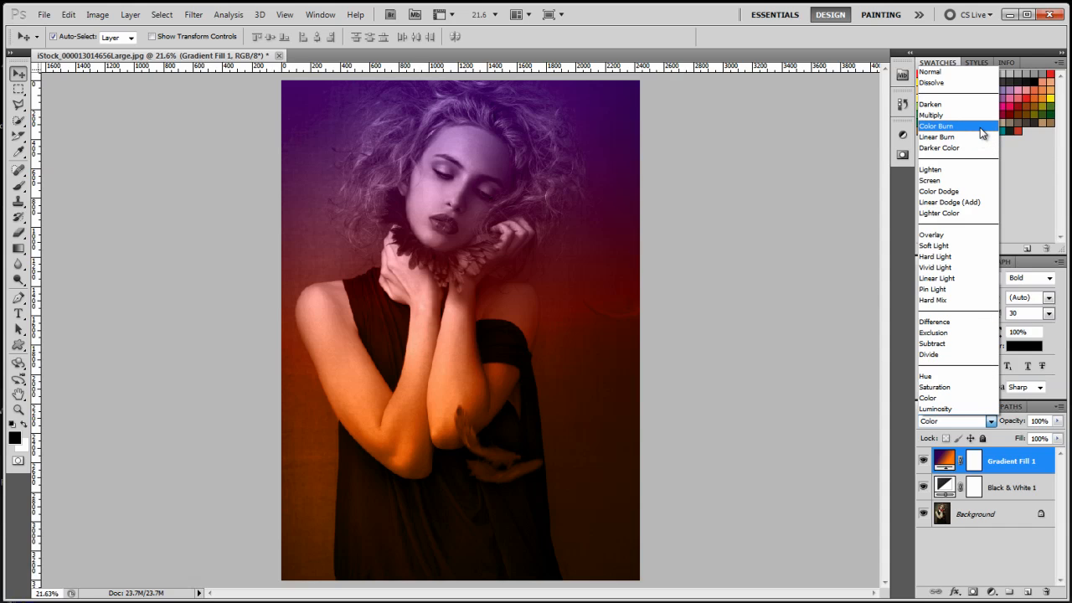
mouse_move(954, 288)
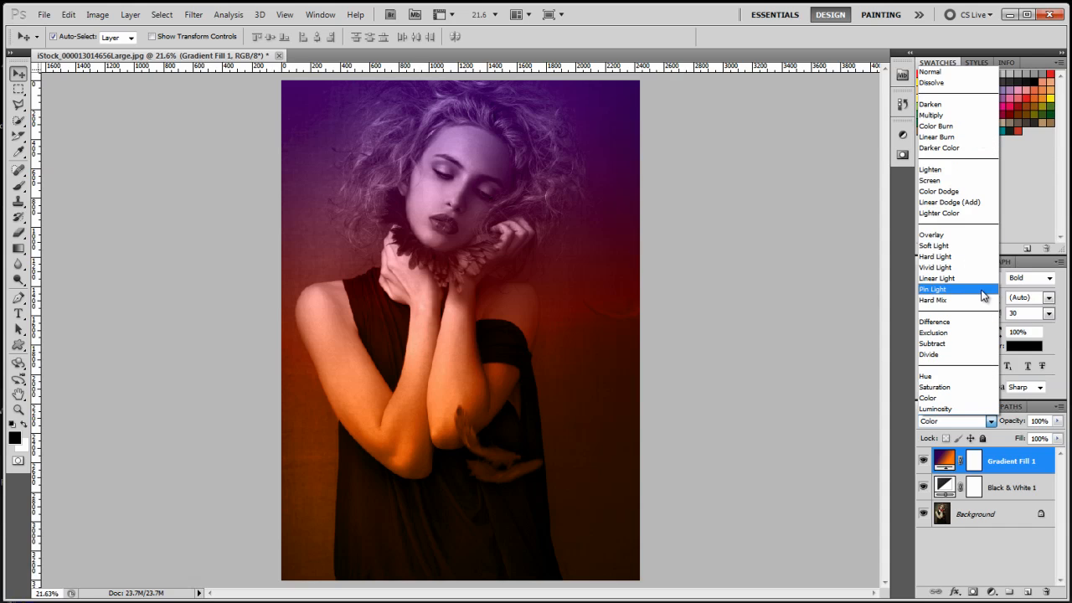